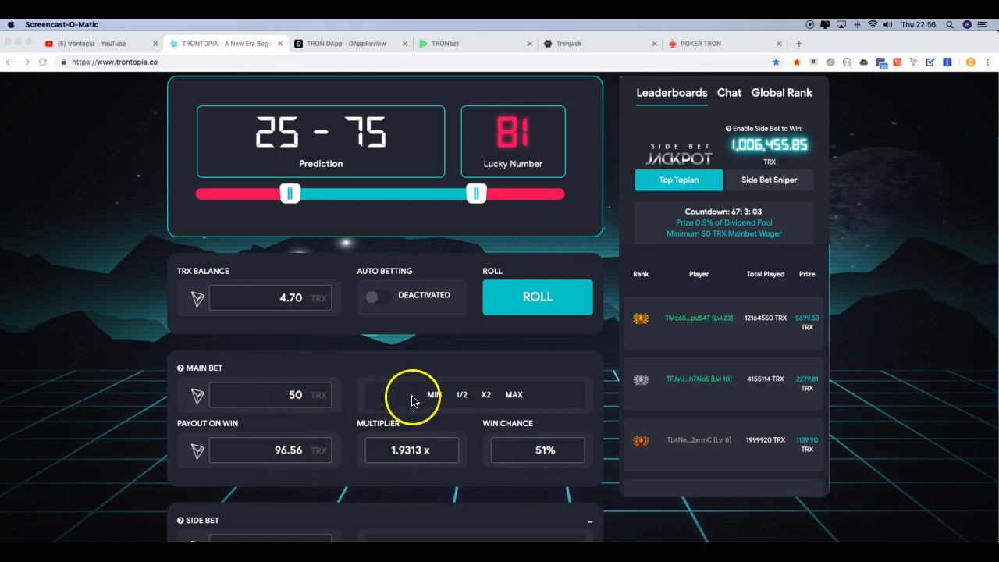
pyautogui.moveTo(409, 368)
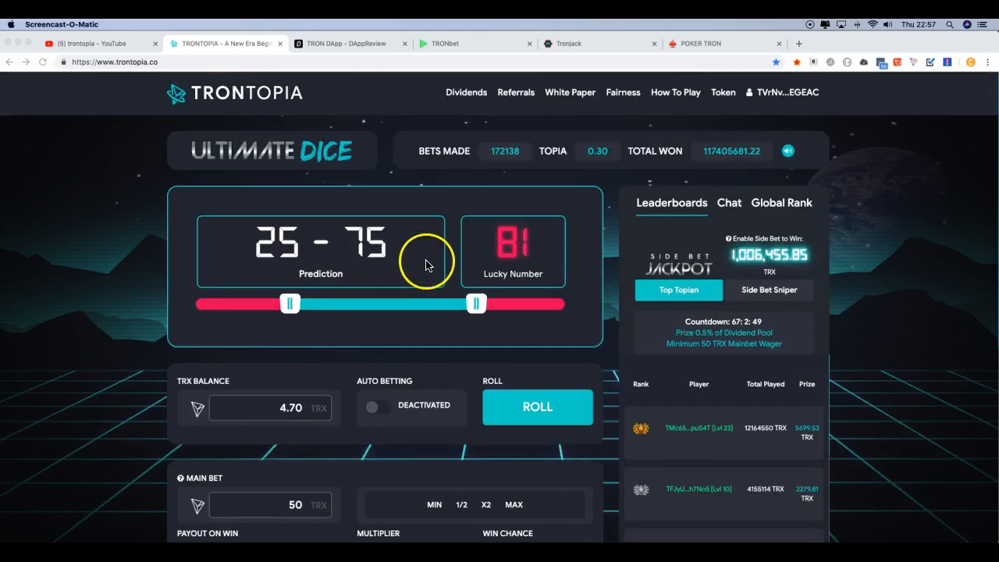
pyautogui.moveTo(218, 224)
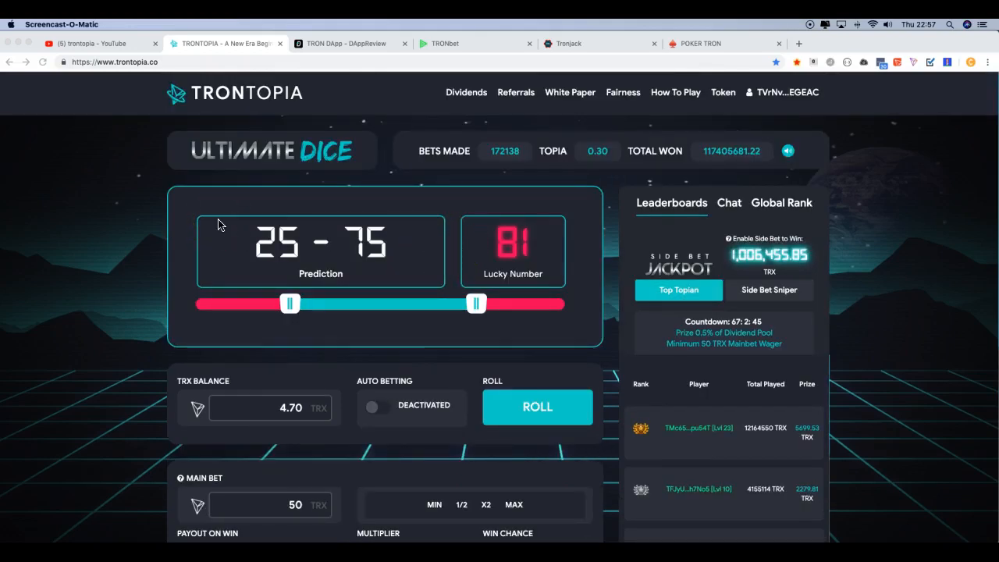
pyautogui.moveTo(201, 241)
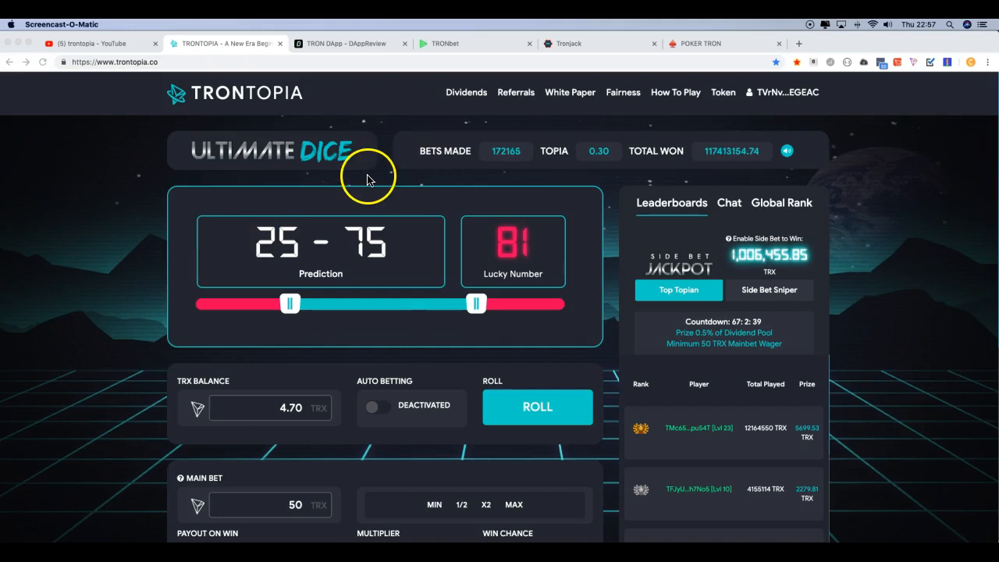
pyautogui.moveTo(382, 178)
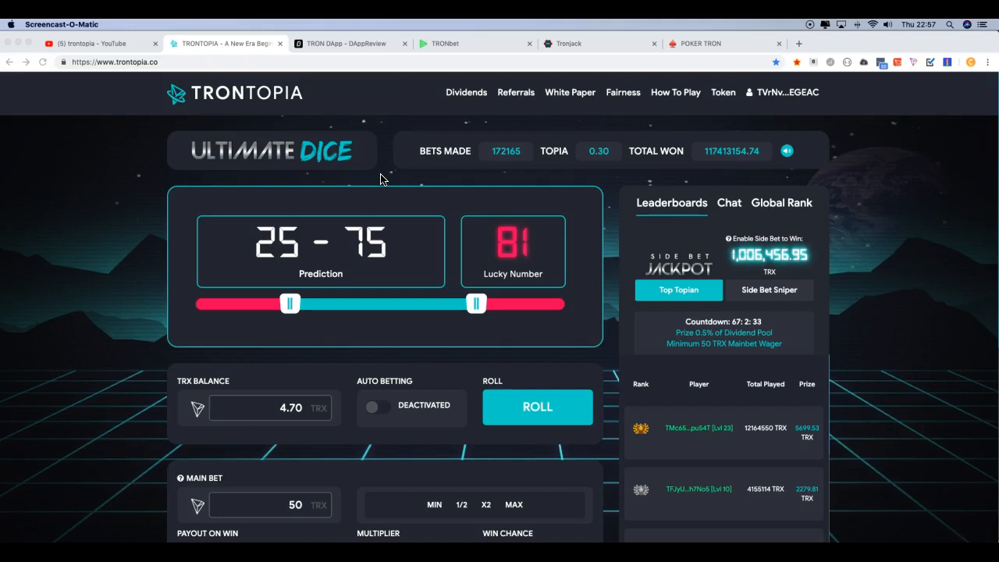
pyautogui.moveTo(384, 175)
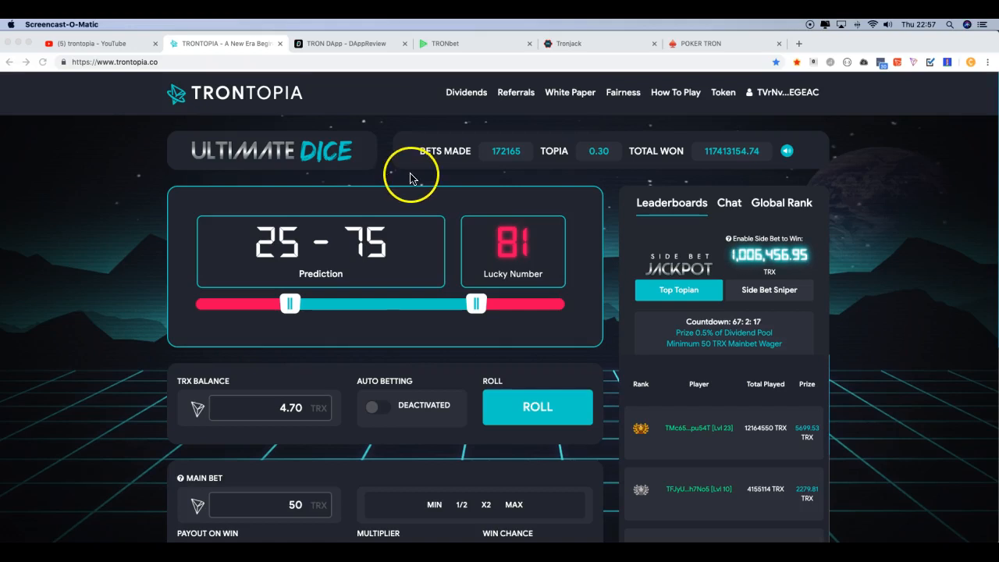
pyautogui.moveTo(619, 297)
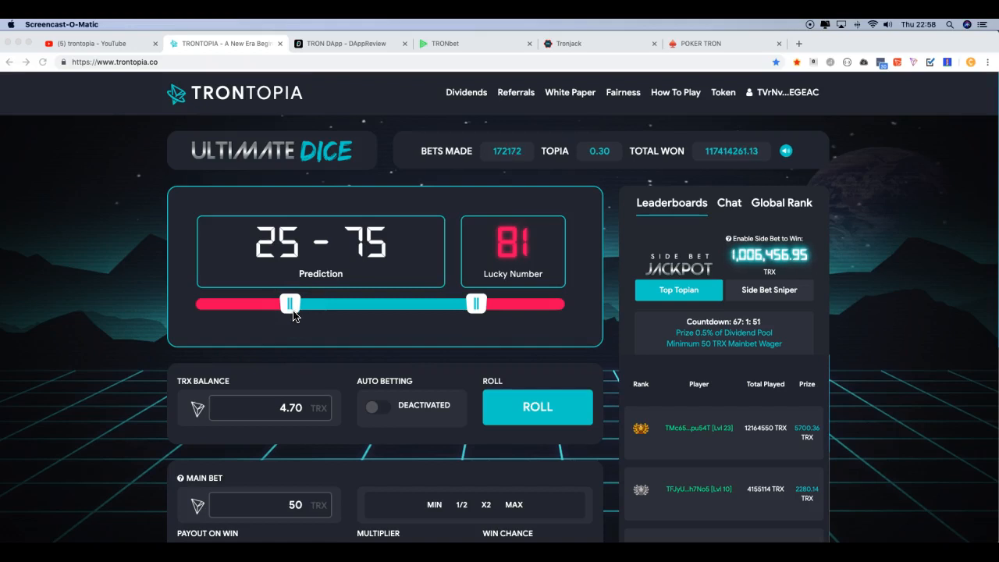
# Step: Drag both slider handles so the dice prediction range reads 19–83 (65% win chance, 1.5153x)
pyautogui.moveTo(289, 303); pyautogui.dragTo(233, 303)
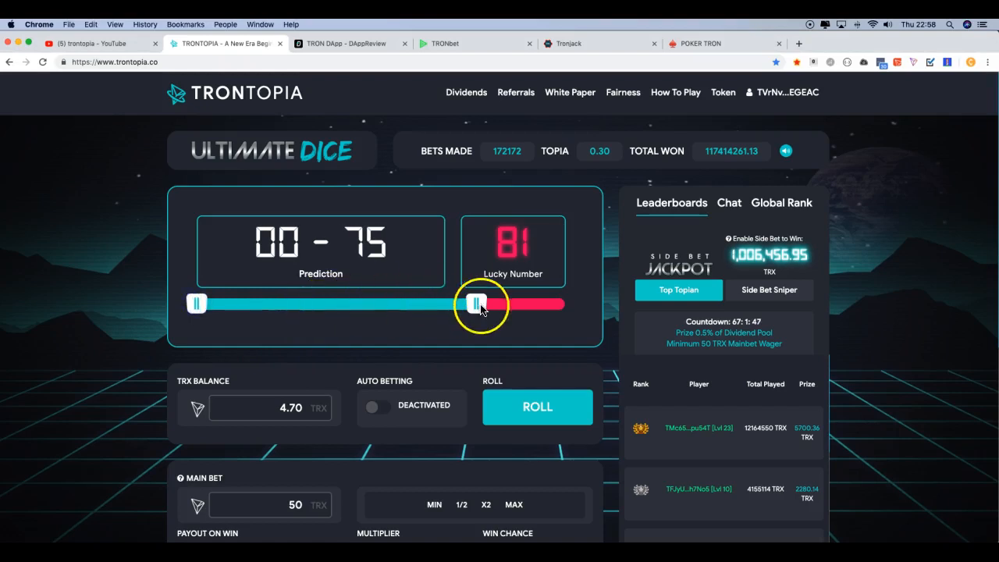
pyautogui.moveTo(476, 303); pyautogui.dragTo(566, 303)
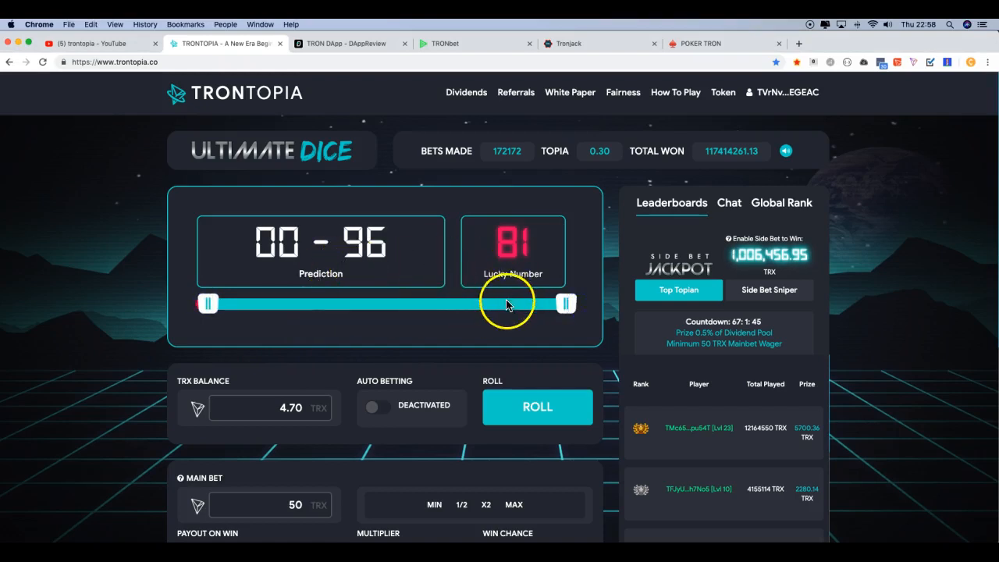
pyautogui.moveTo(508, 303); pyautogui.dragTo(195, 303)
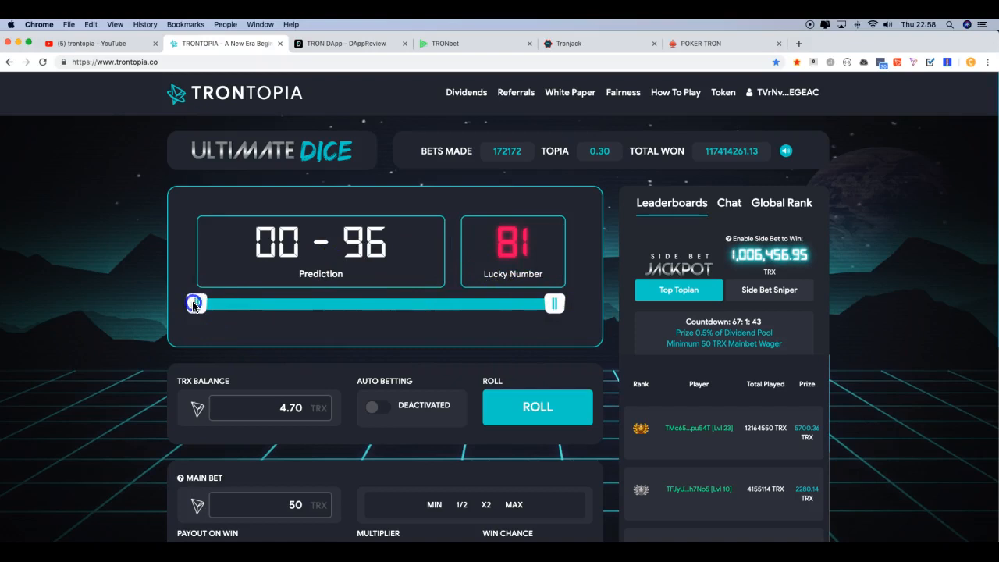
pyautogui.moveTo(195, 303); pyautogui.dragTo(266, 303)
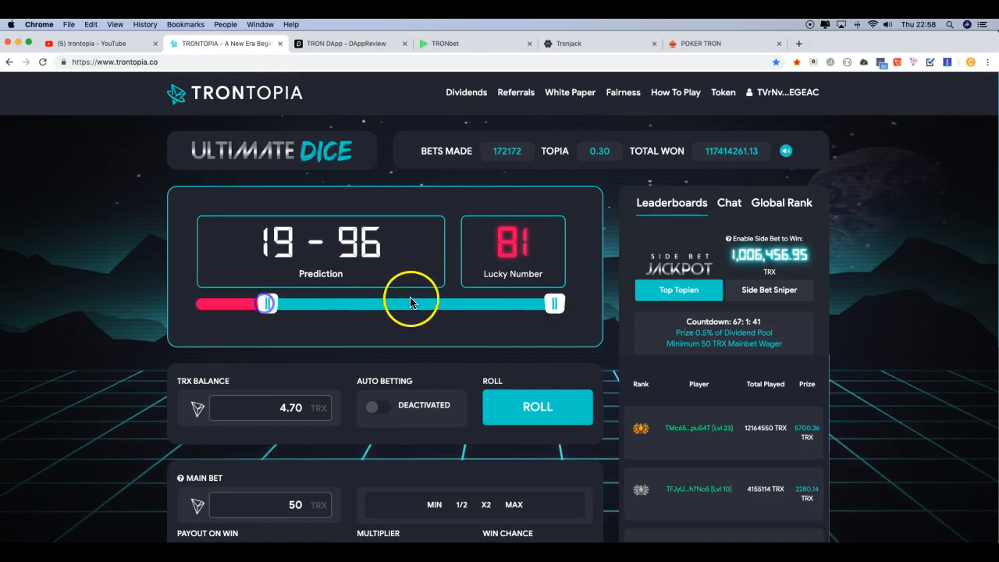
pyautogui.moveTo(554, 303); pyautogui.dragTo(509, 303)
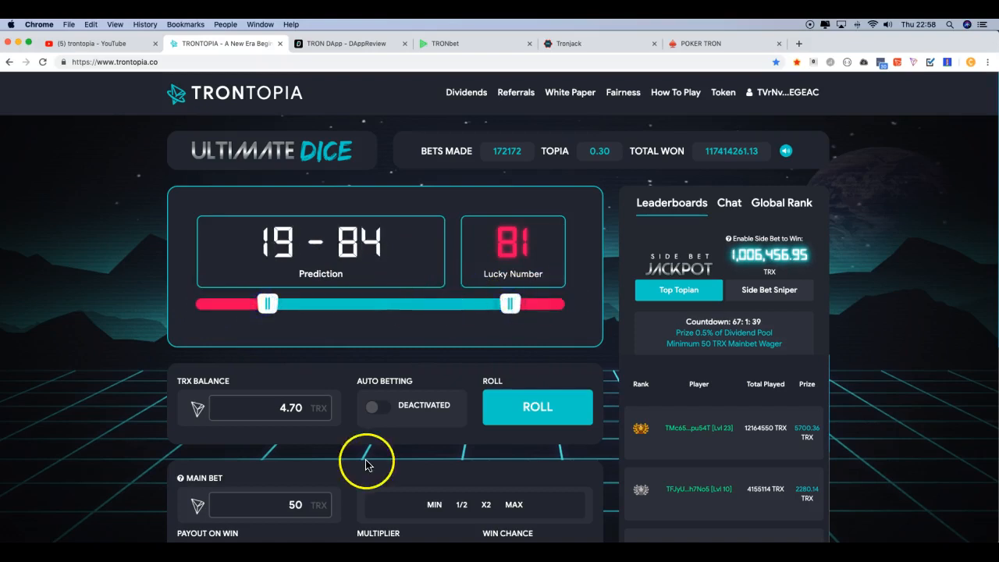
pyautogui.scroll(-3)
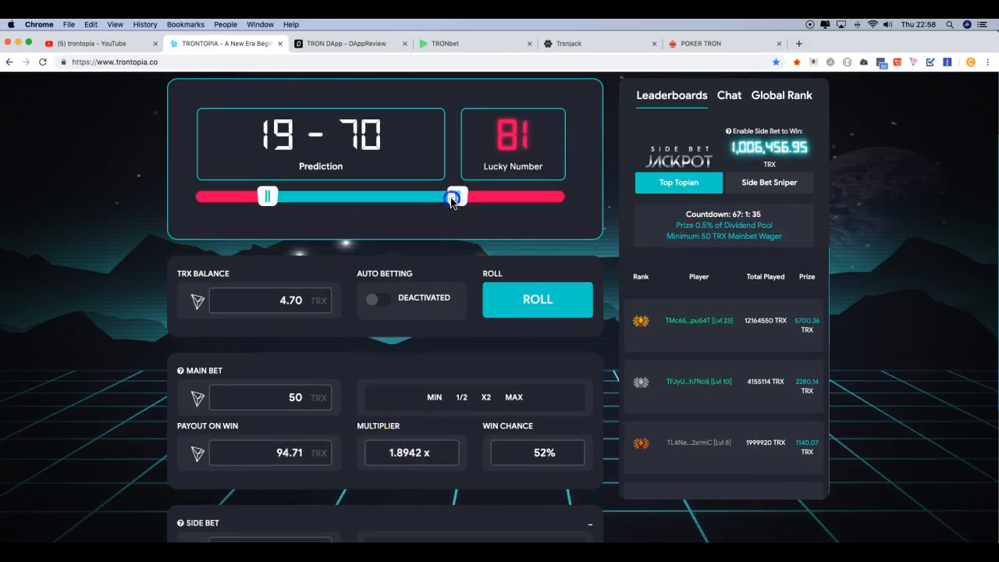
pyautogui.moveTo(455, 197); pyautogui.dragTo(506, 197)
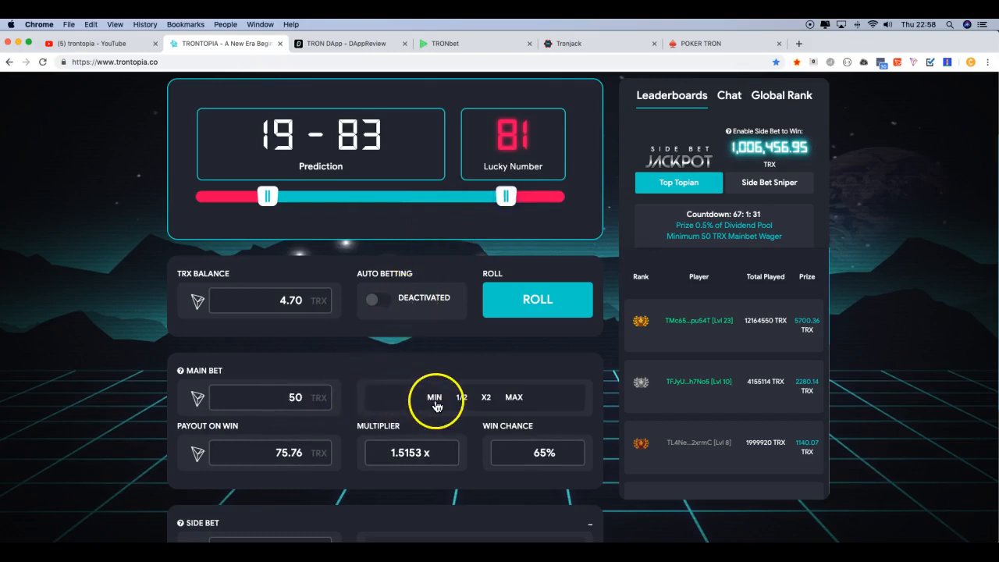
pyautogui.moveTo(399, 403)
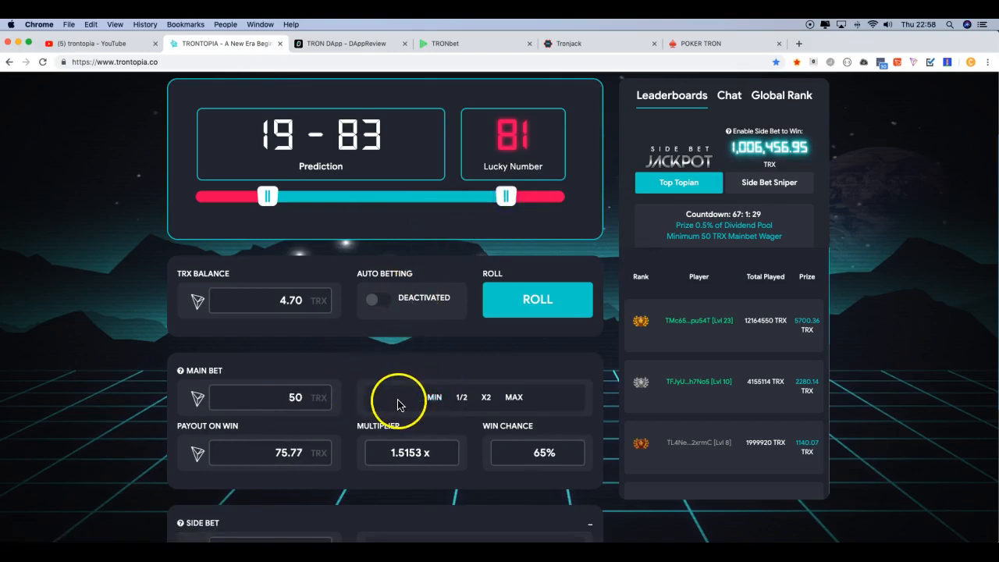
pyautogui.moveTo(405, 409)
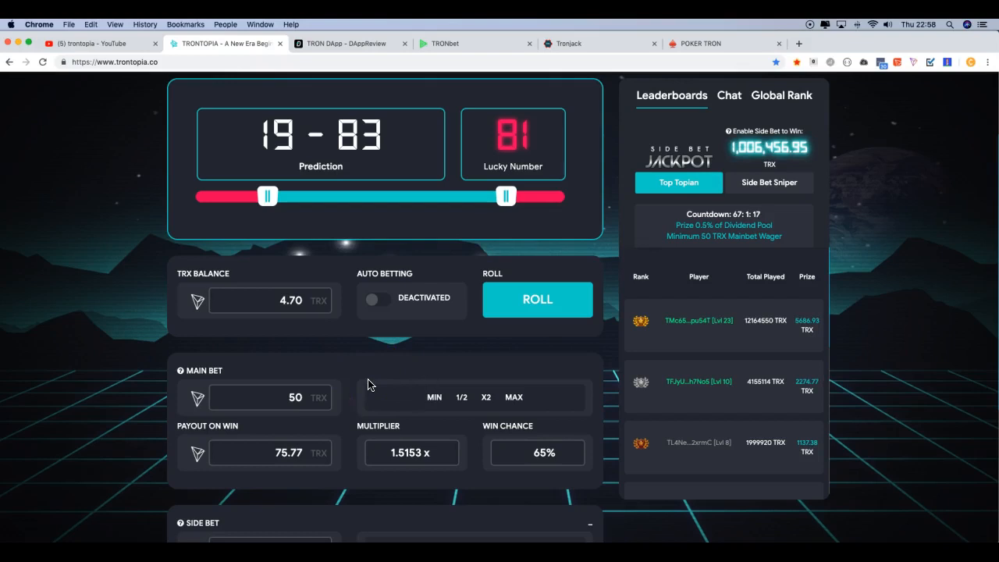
pyautogui.moveTo(450, 297)
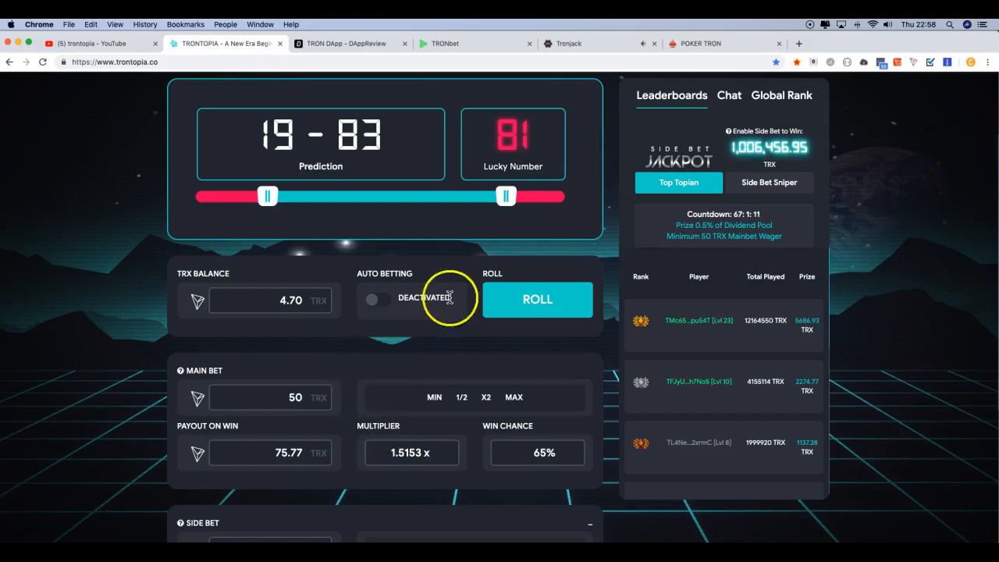
pyautogui.click(568, 43)
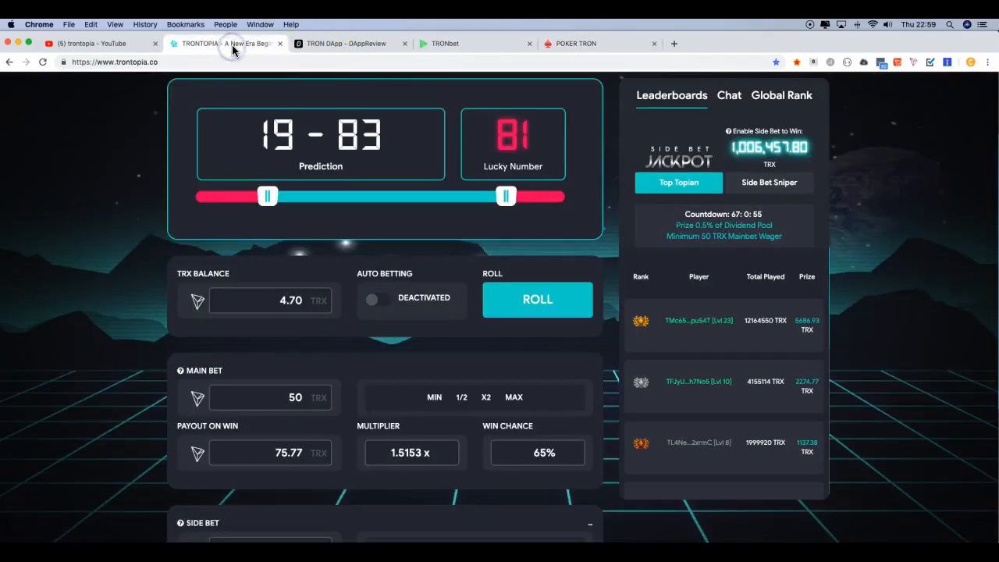
pyautogui.moveTo(531, 390)
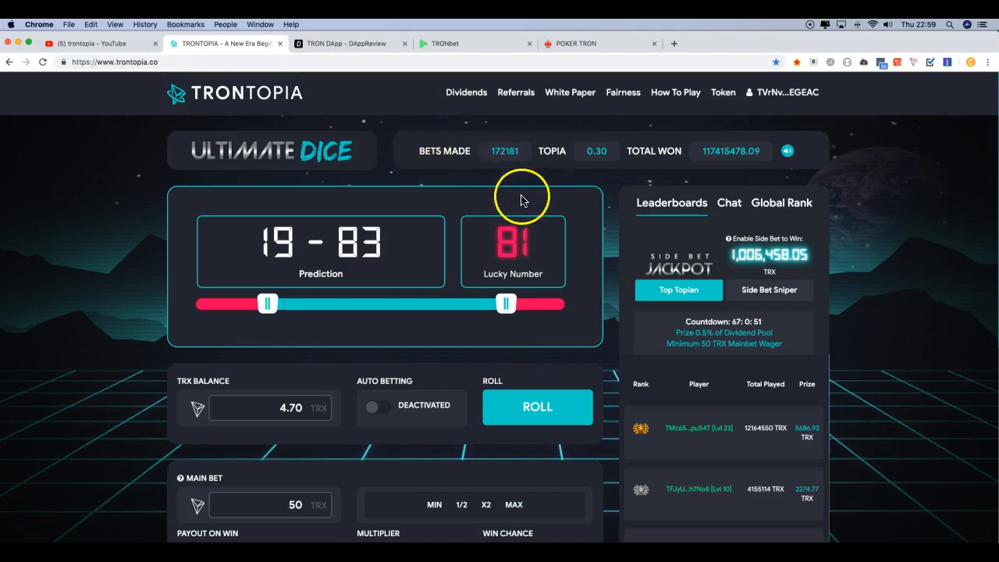
pyautogui.moveTo(616, 255)
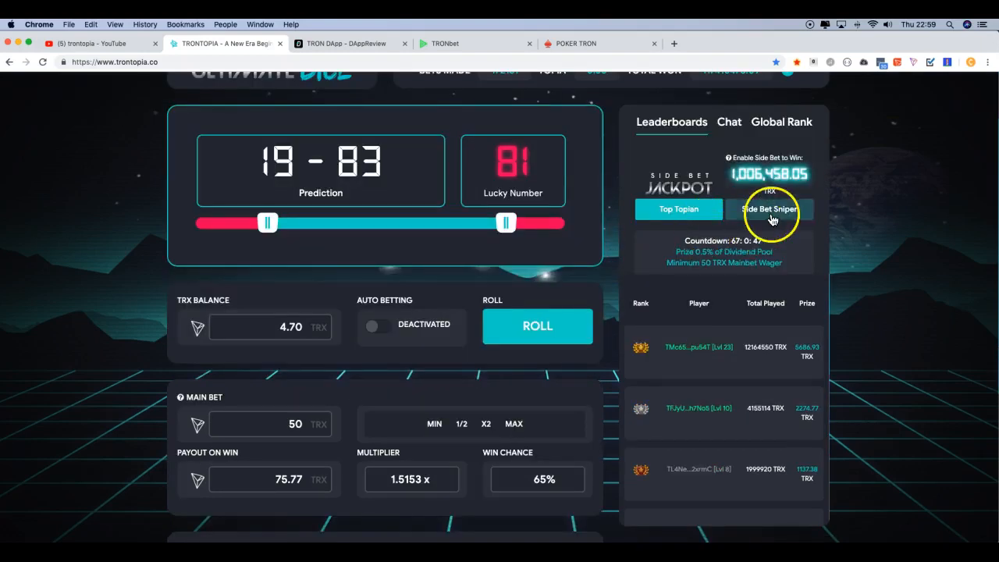
# Step: View the side bet sniper leaderboard, then switch the side bet from YIN to ZERO at 9.5x
pyautogui.click(768, 209)
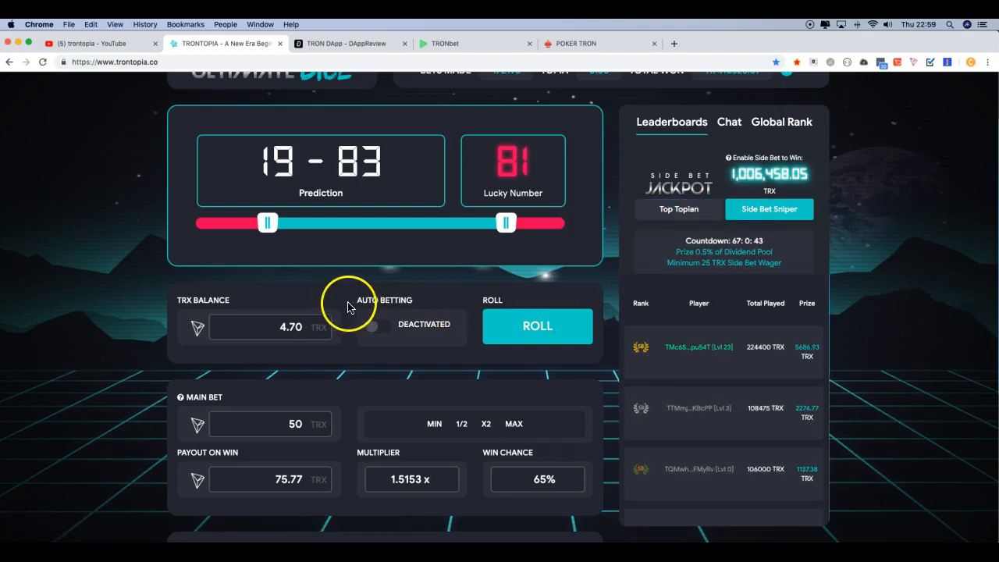
pyautogui.scroll(-3)
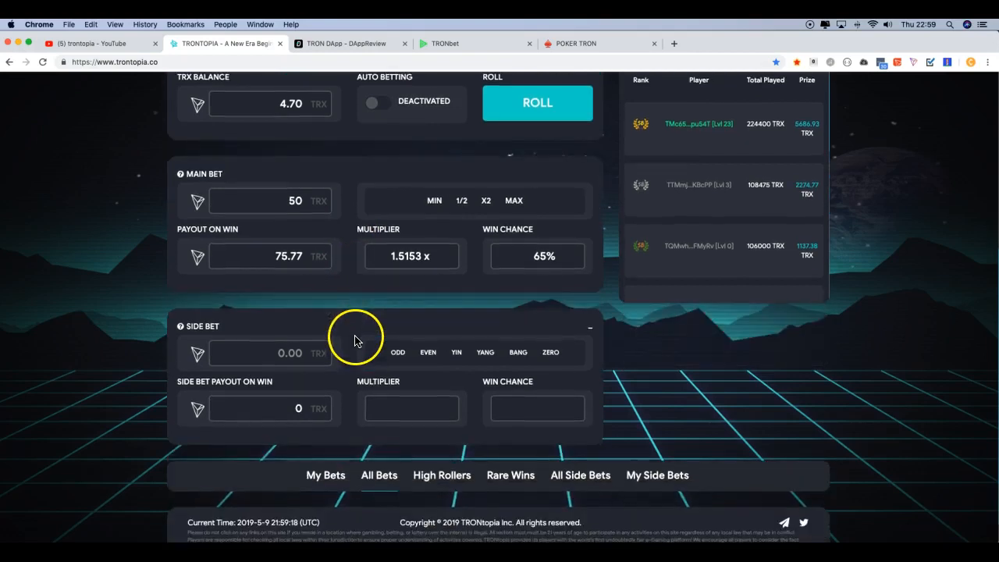
pyautogui.moveTo(367, 362)
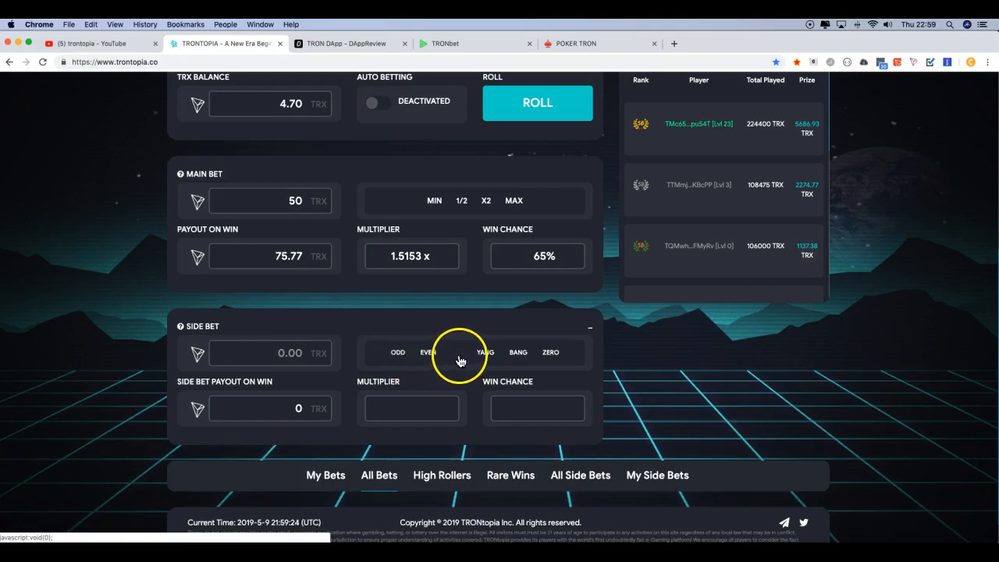
pyautogui.moveTo(545, 357)
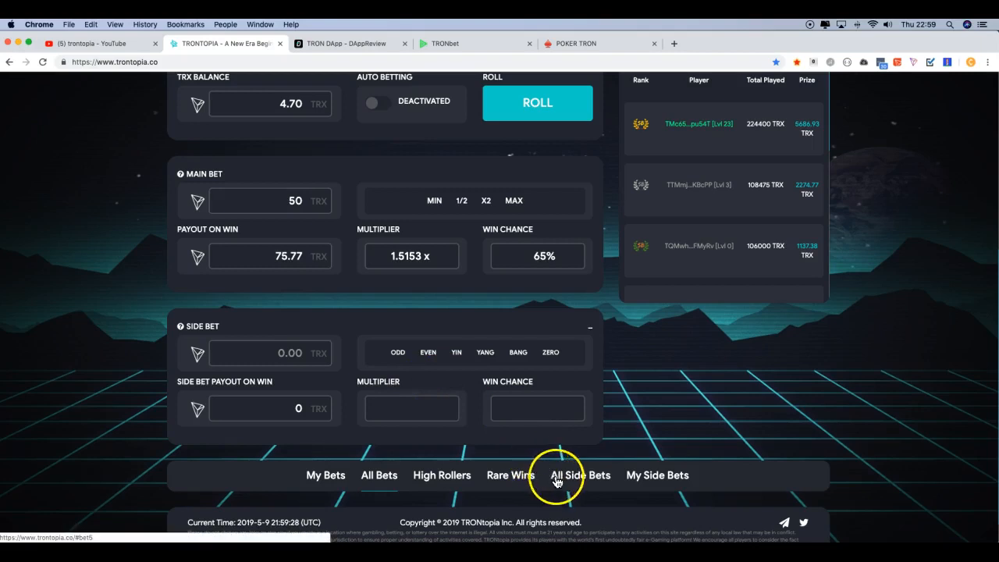
pyautogui.moveTo(565, 484)
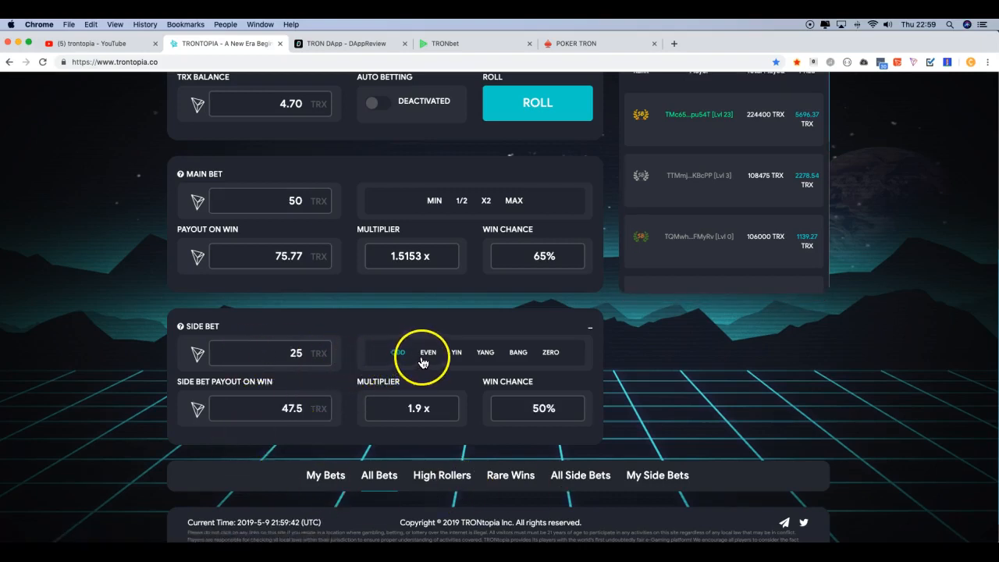
pyautogui.click(456, 353)
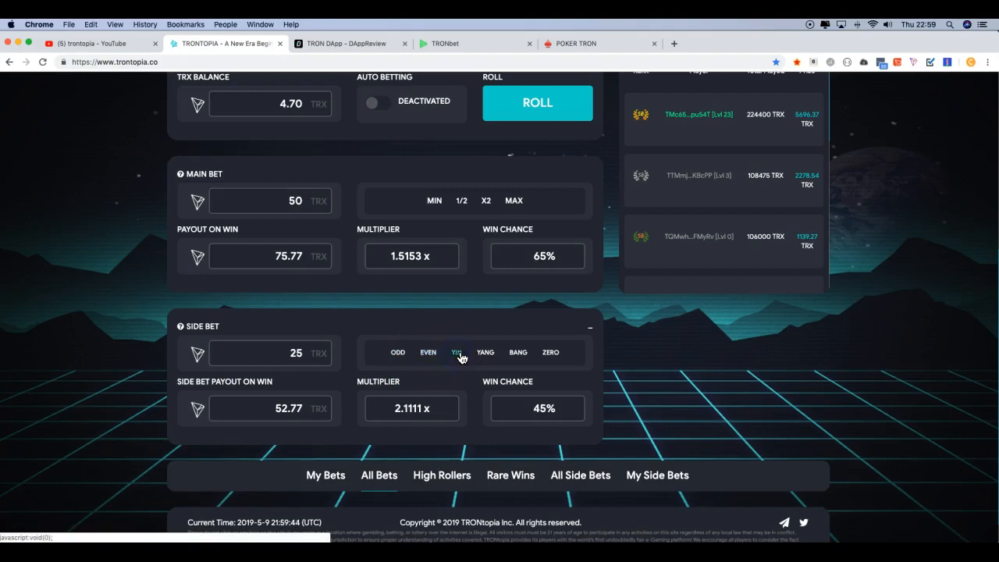
pyautogui.click(485, 353)
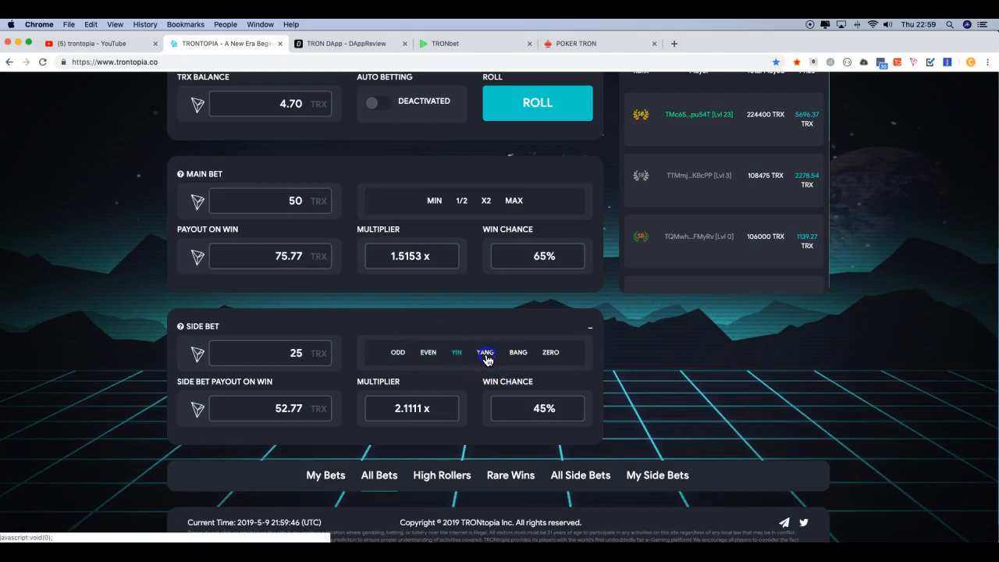
pyautogui.click(550, 353)
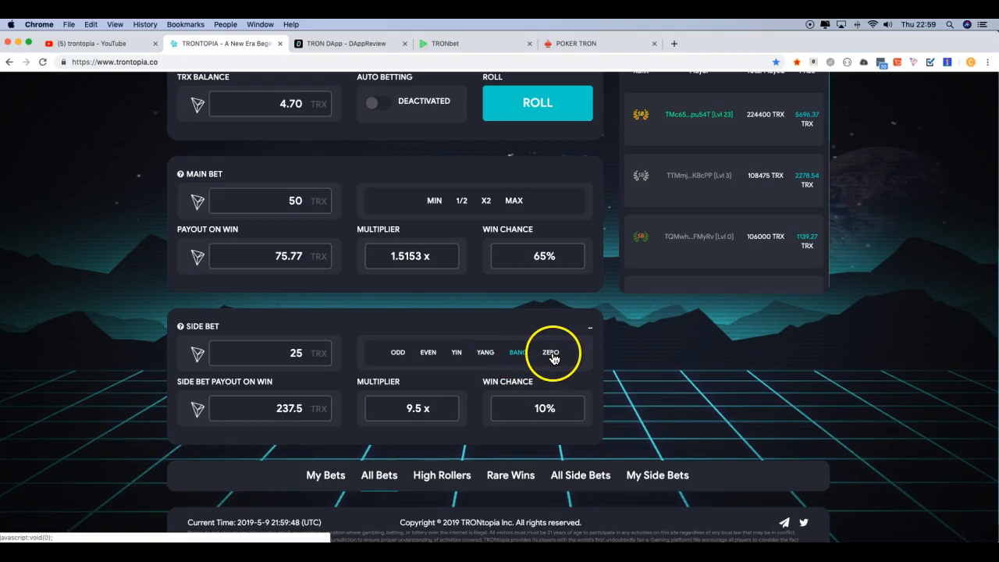
pyautogui.click(550, 353)
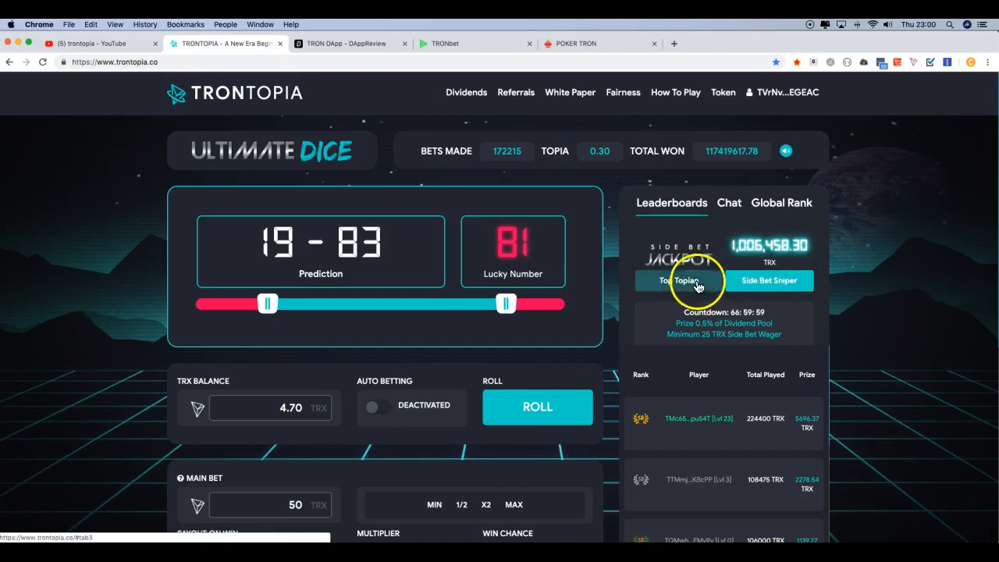
# Step: Show the Top Topian leaderboard, then return to the DappReview TRON dapp ranking
pyautogui.click(678, 281)
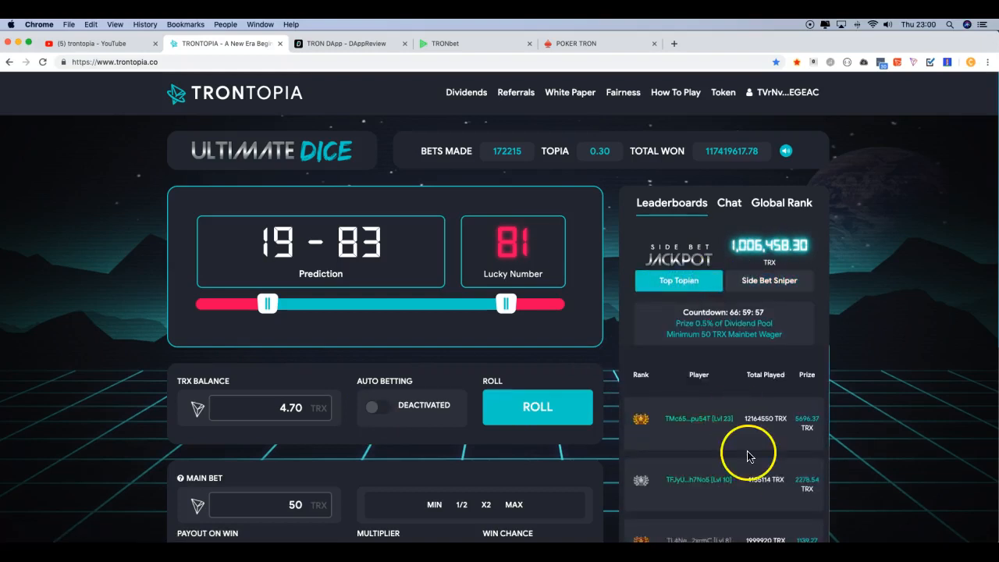
pyautogui.click(346, 43)
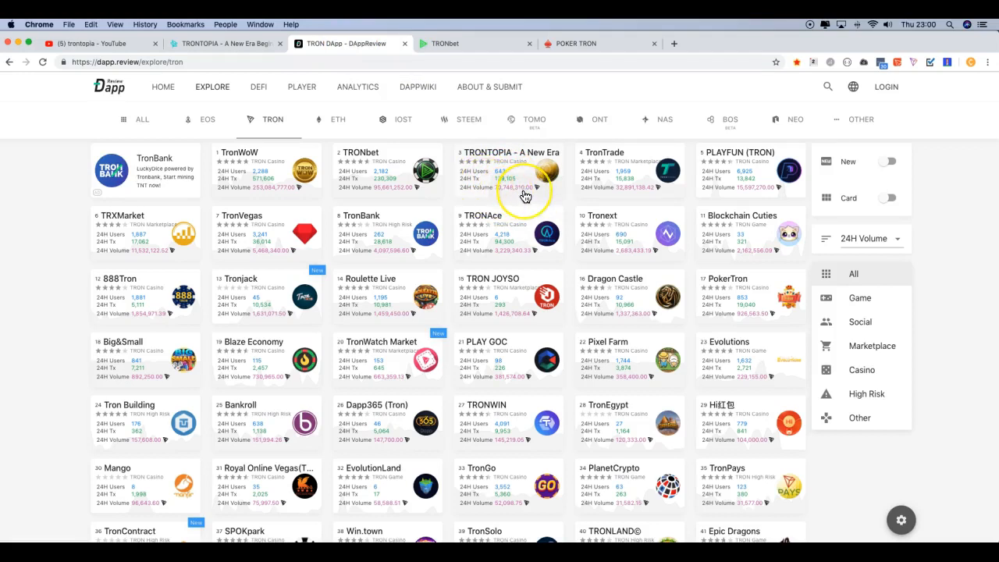
pyautogui.moveTo(525, 197)
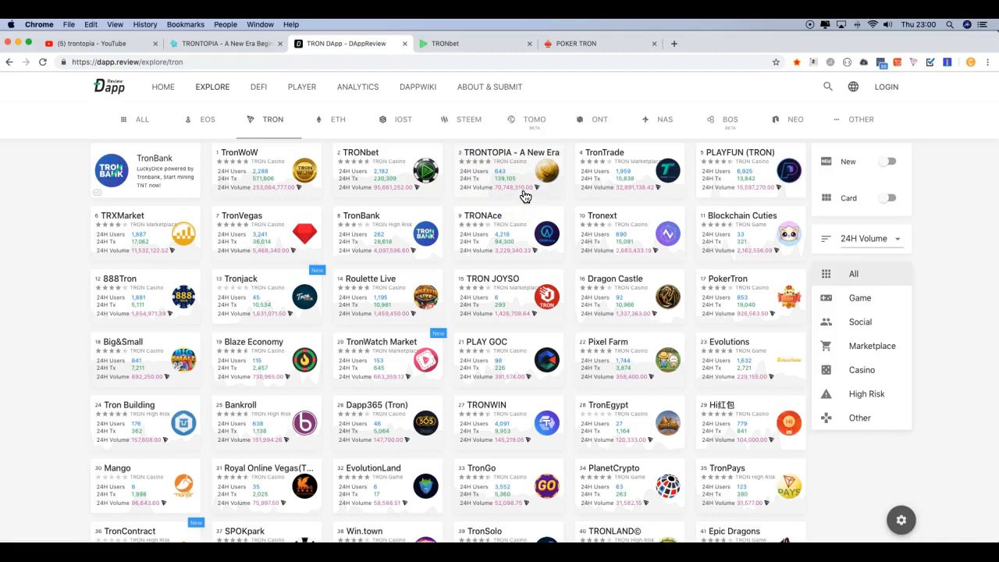
pyautogui.moveTo(525, 196)
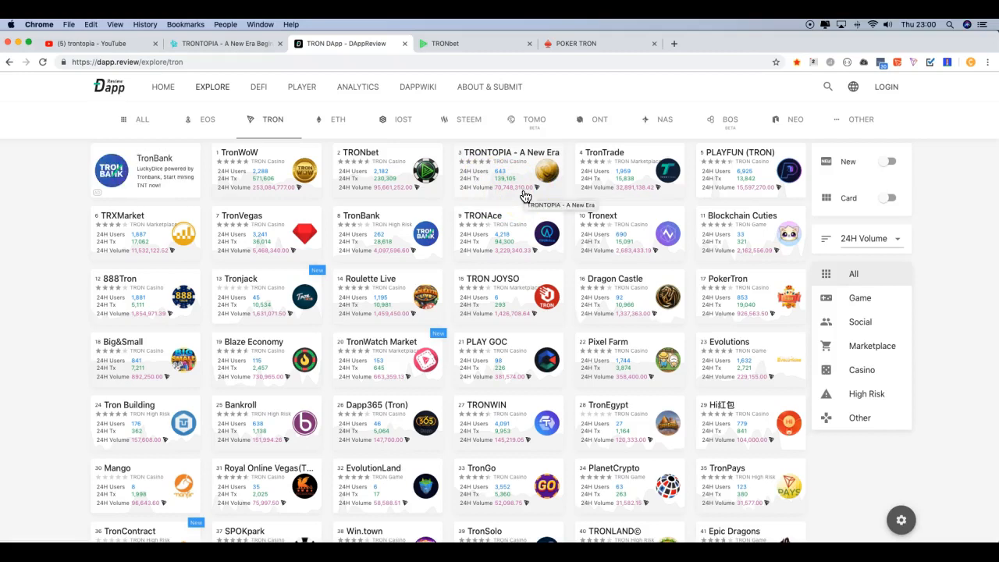
pyautogui.moveTo(528, 194)
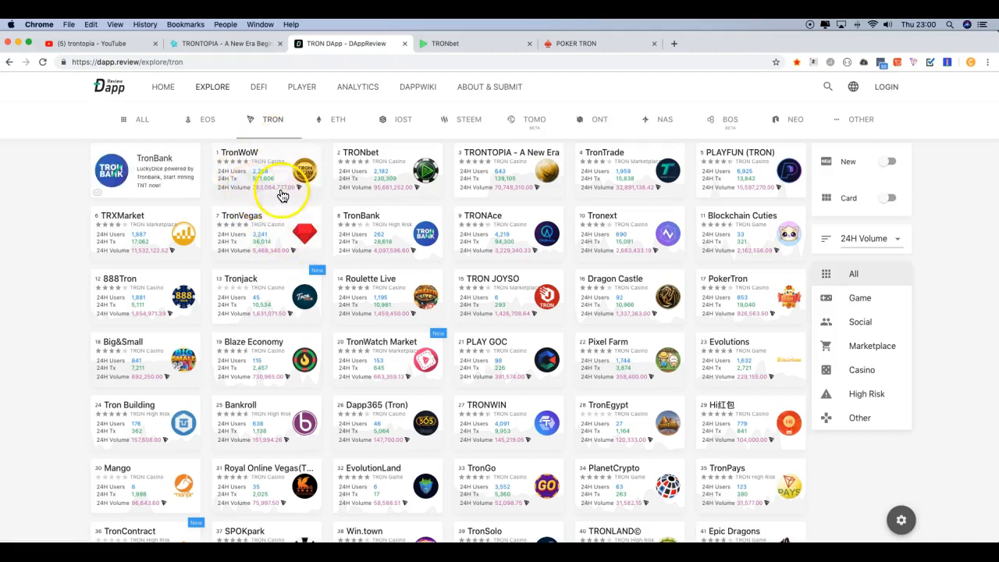
pyautogui.moveTo(324, 207)
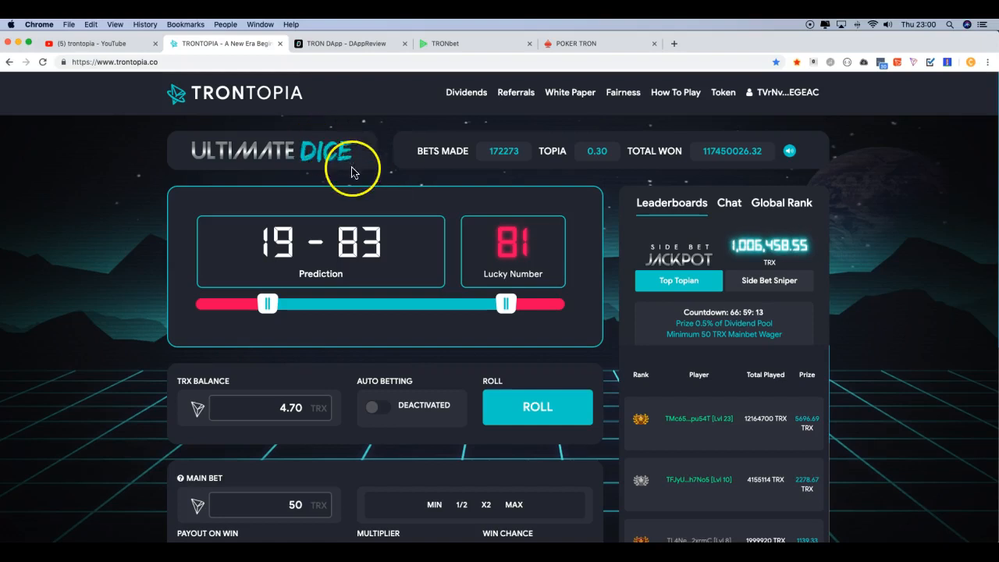
pyautogui.moveTo(465, 92)
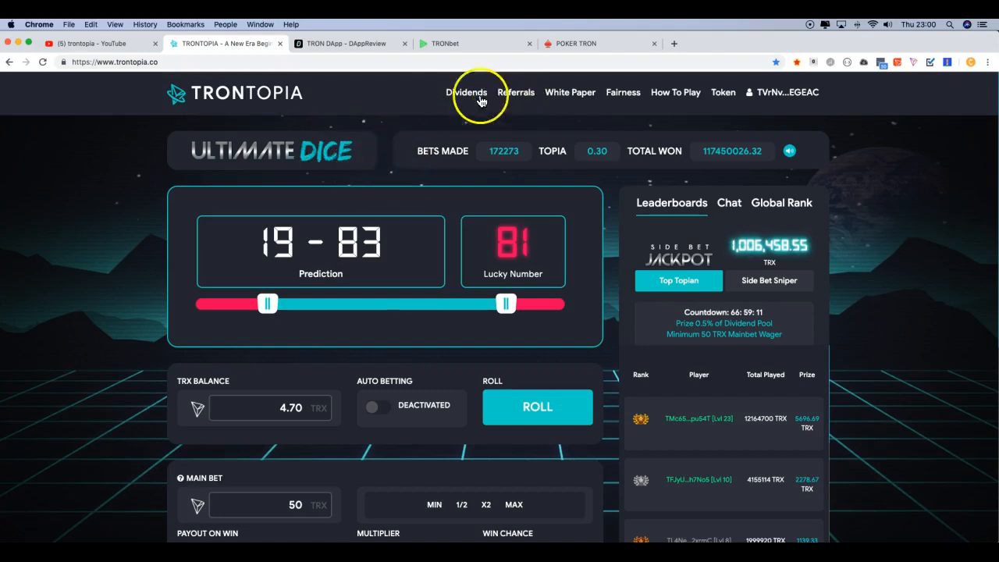
pyautogui.click(465, 93)
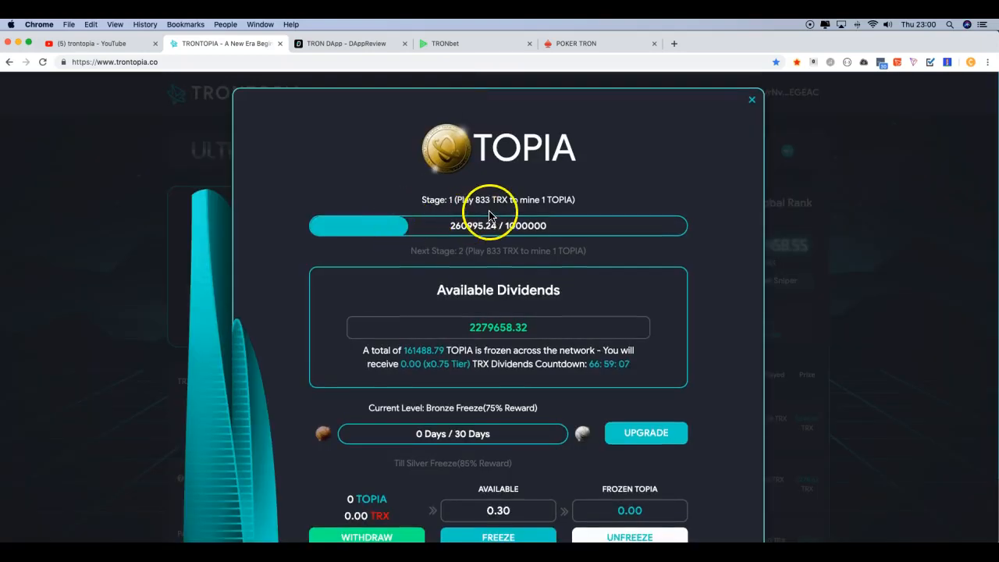
pyautogui.moveTo(507, 206)
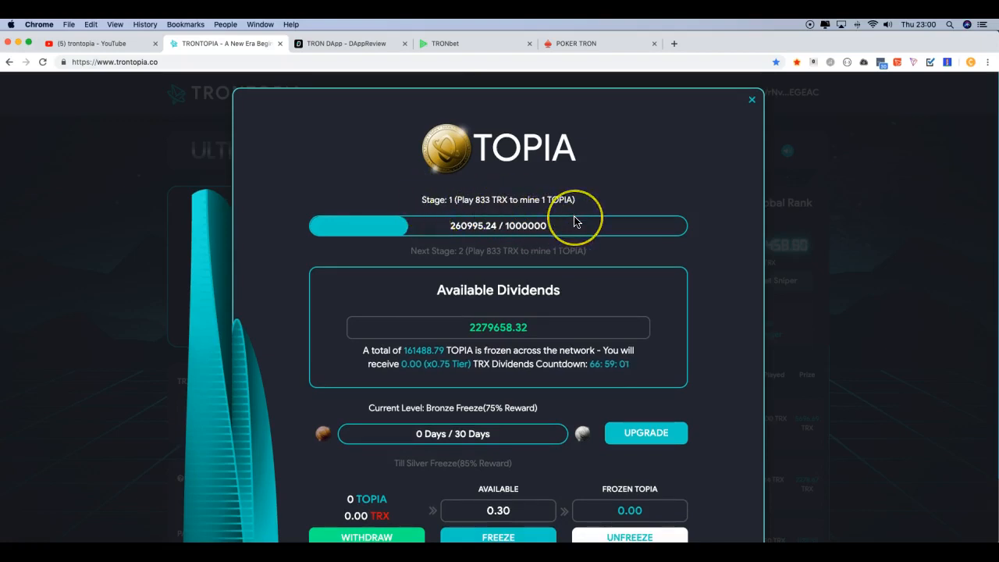
pyautogui.moveTo(612, 231)
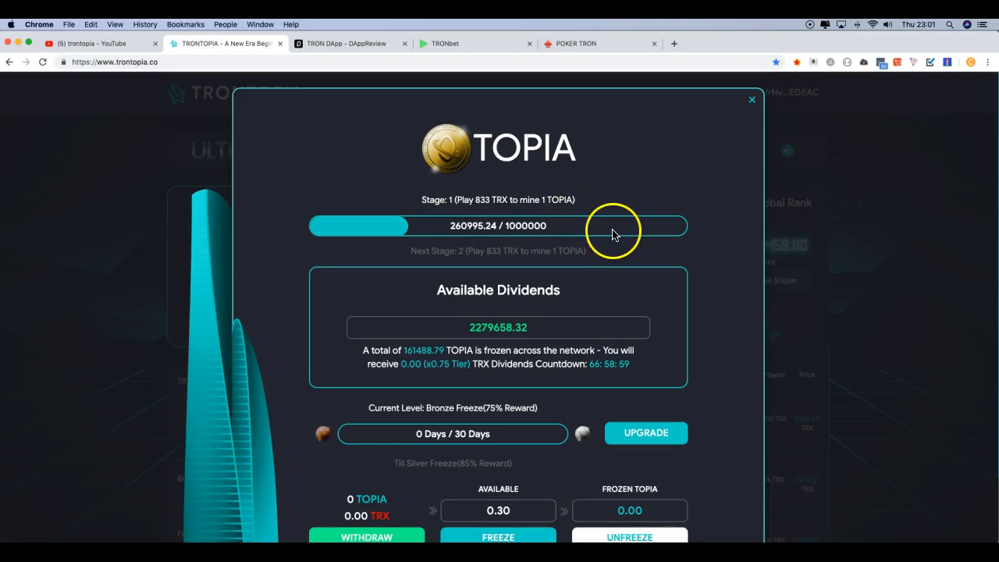
pyautogui.moveTo(374, 353)
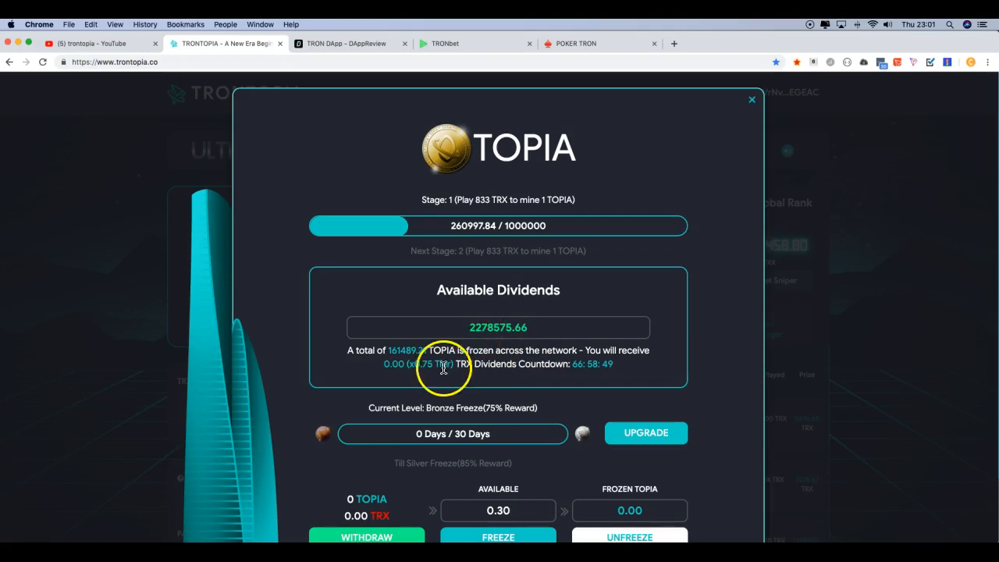
pyautogui.moveTo(528, 379)
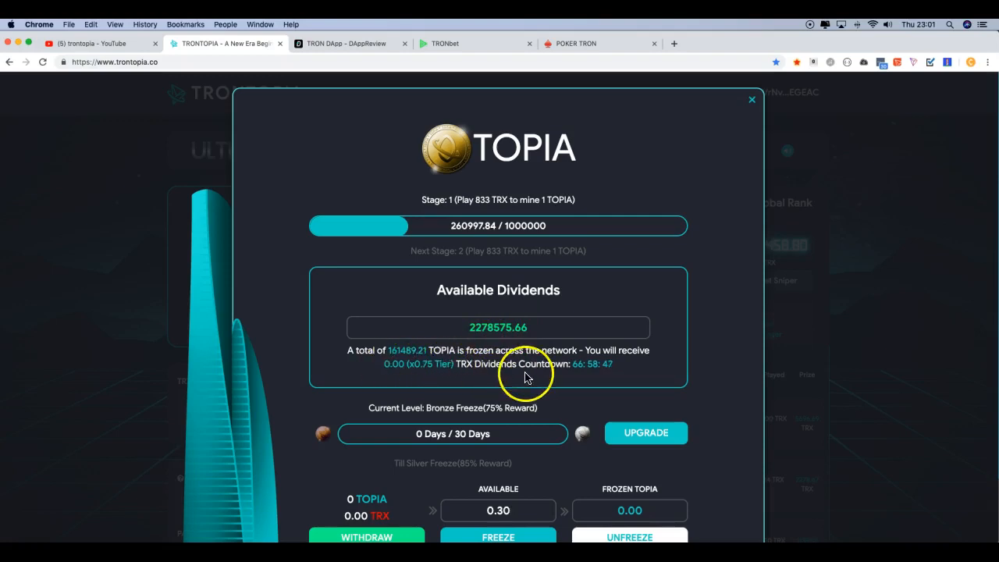
pyautogui.moveTo(623, 371)
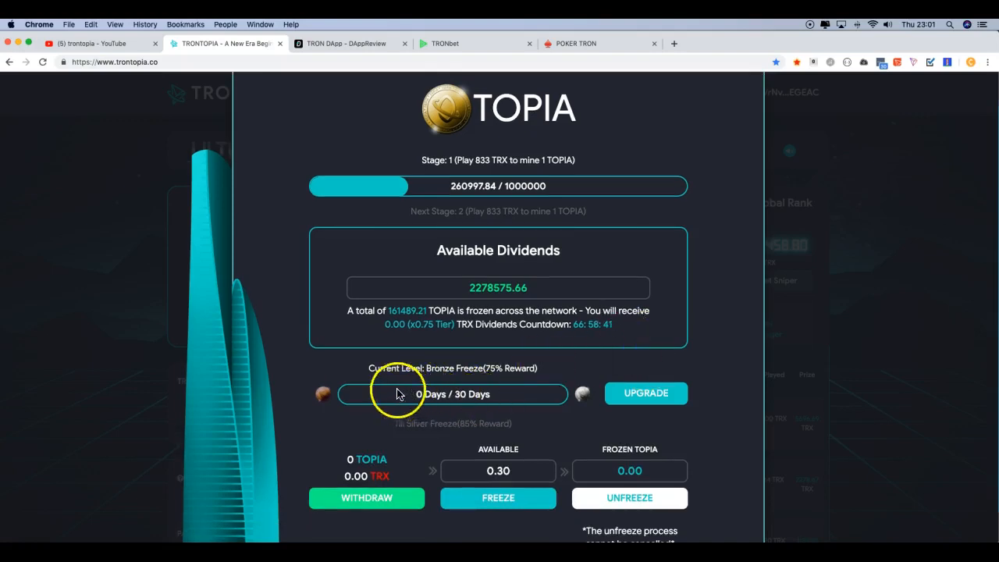
pyautogui.moveTo(572, 400)
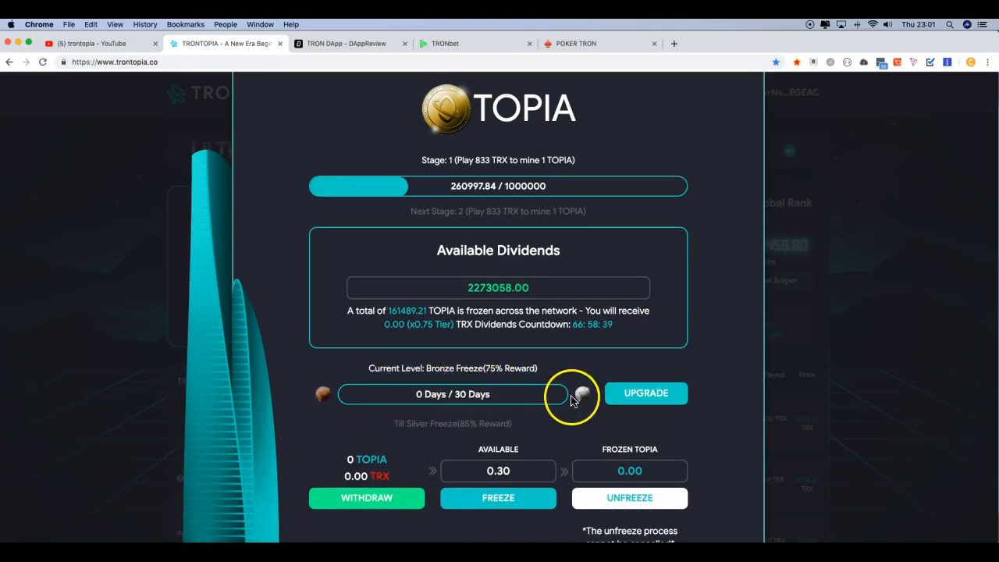
pyautogui.moveTo(628, 340)
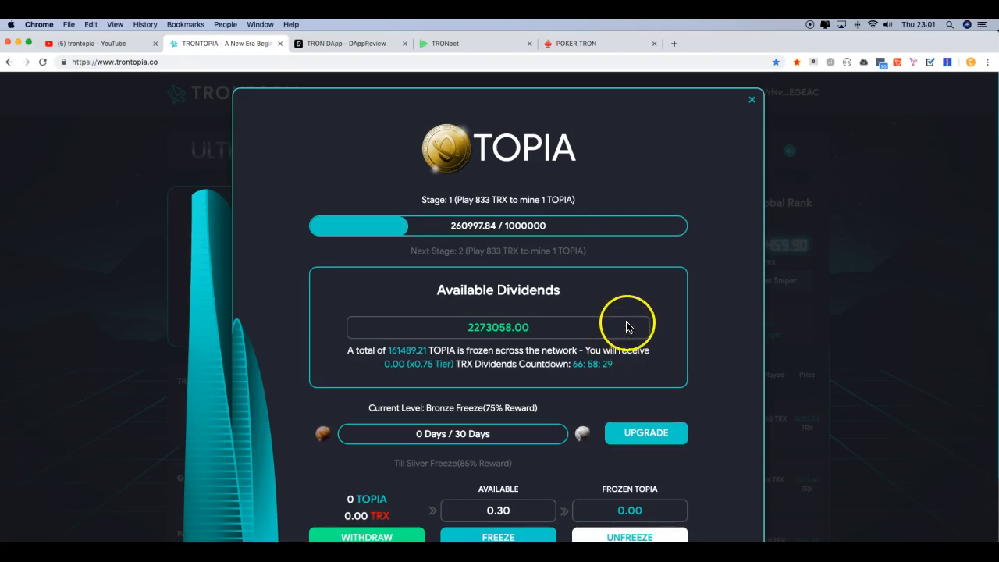
pyautogui.moveTo(637, 320)
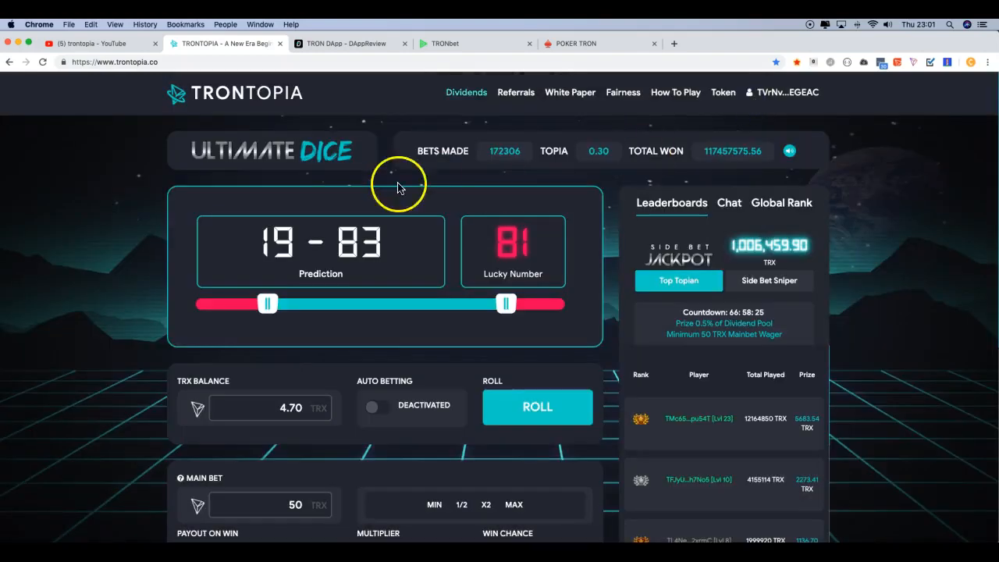
pyautogui.moveTo(382, 131)
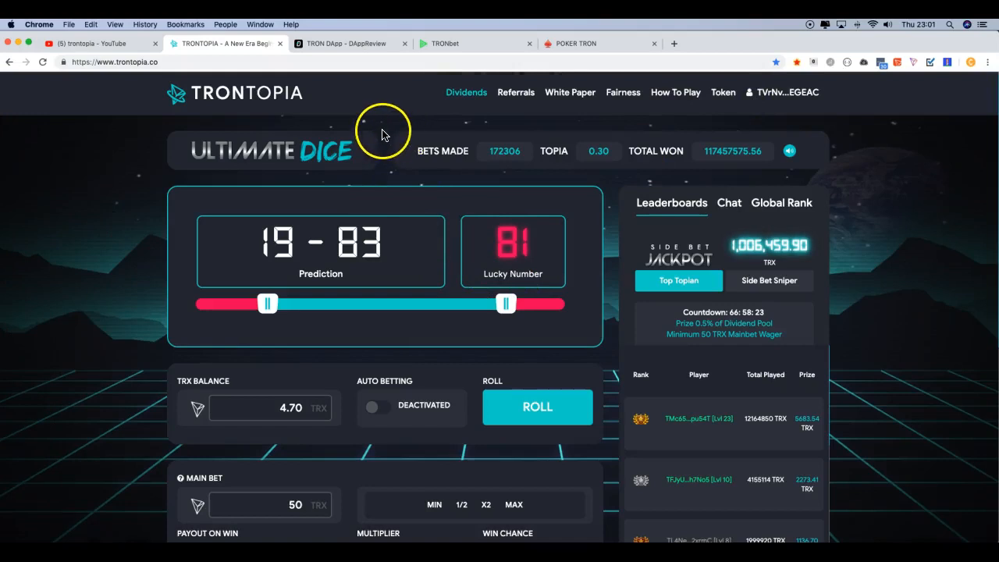
# Step: Return to the DappReview TRON dapp rankings
pyautogui.click(346, 44)
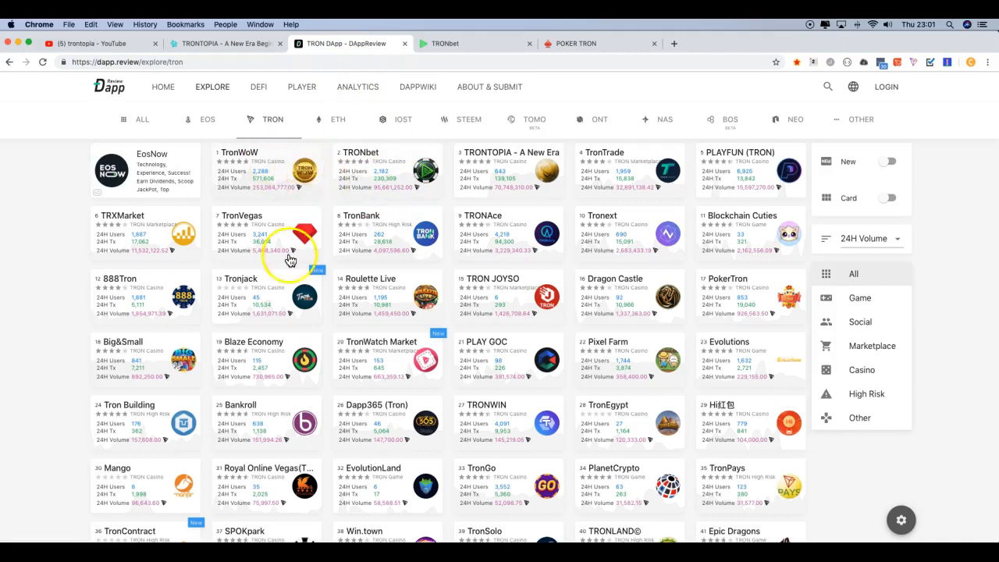
pyautogui.moveTo(322, 296)
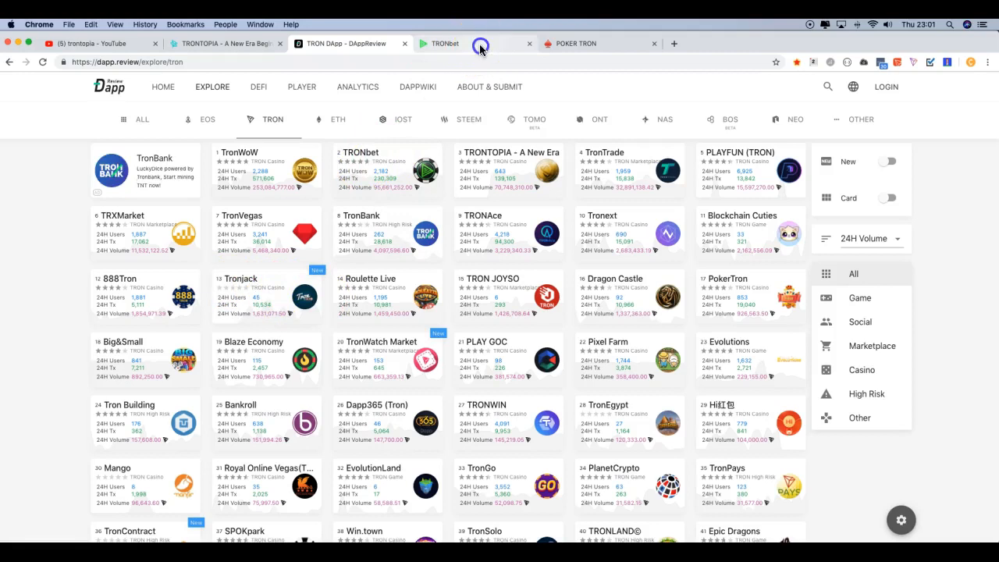
# Step: Switch to the TRONbet Live slots lobby showing 155.827 LIVE and a 15 TRX wallet
pyautogui.click(476, 44)
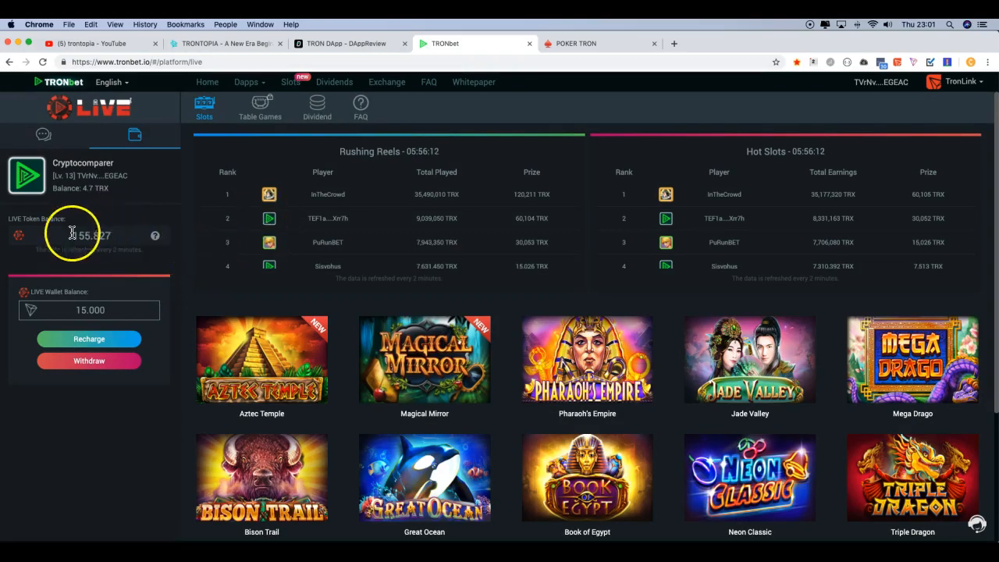
pyautogui.moveTo(94, 235)
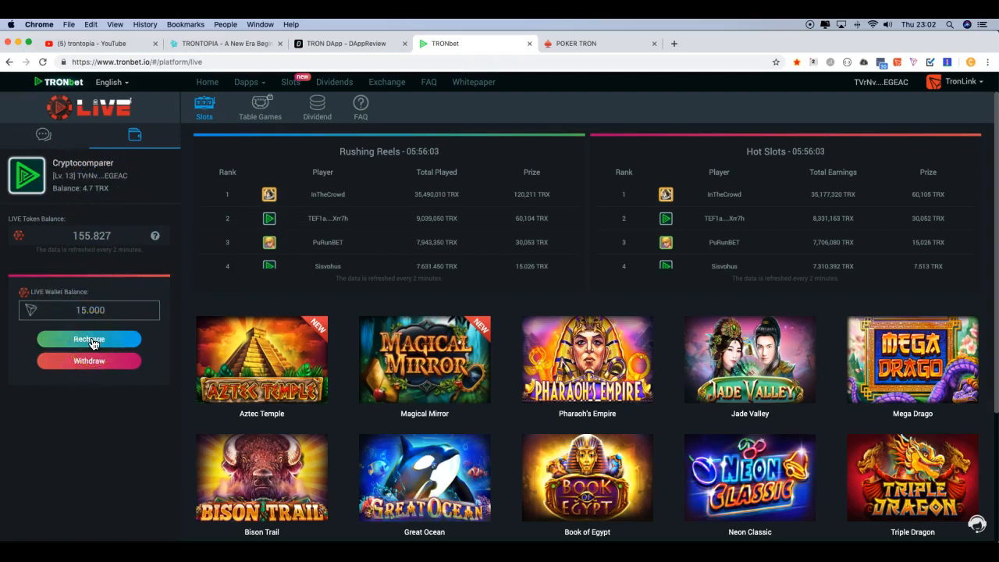
pyautogui.moveTo(484, 321)
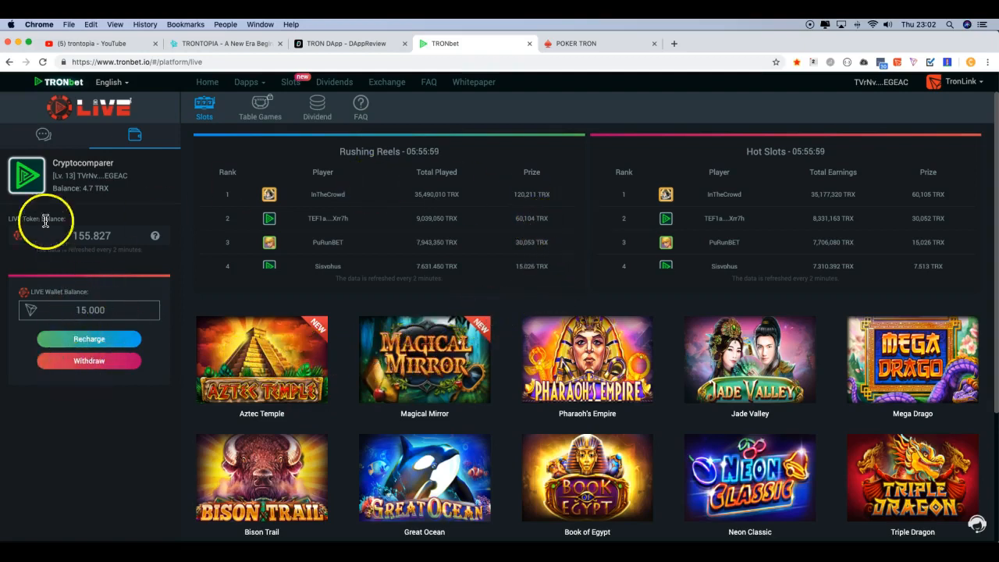
pyautogui.moveTo(522, 315)
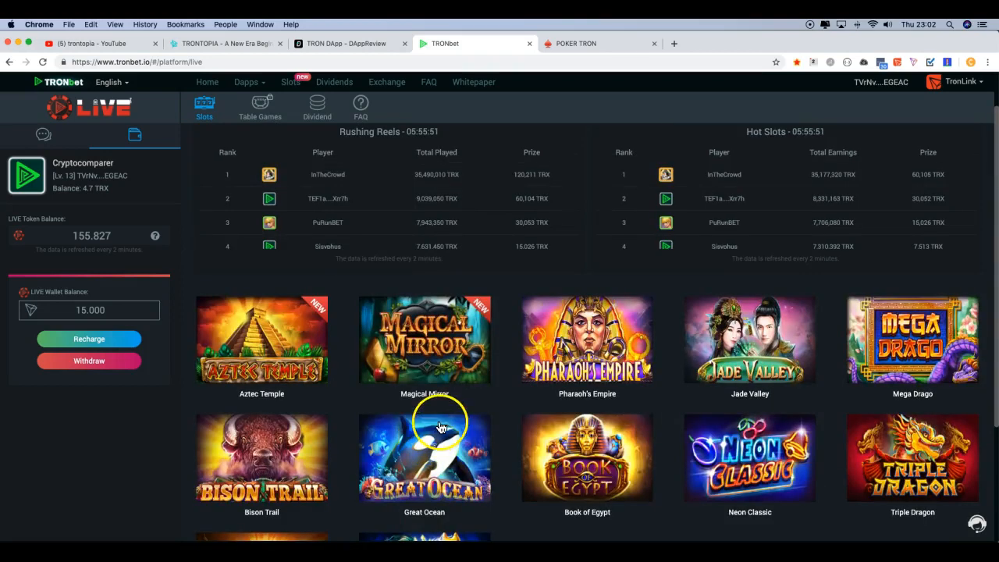
pyautogui.moveTo(550, 190)
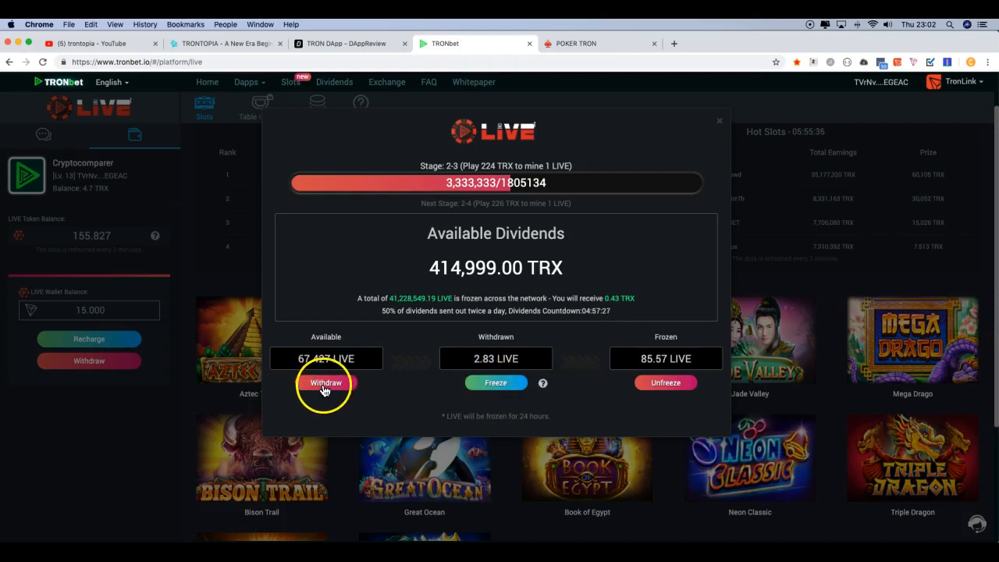
# Step: Withdraw the available LIVE tokens, then freeze the full amount via TronPay, totalling 155.827 LIVE frozen
pyautogui.click(325, 383)
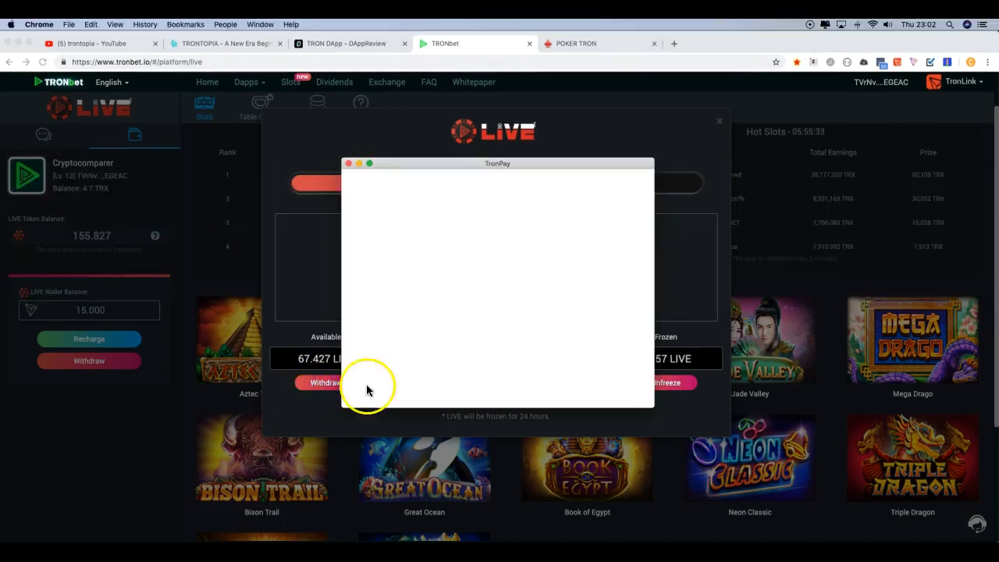
pyautogui.moveTo(444, 337)
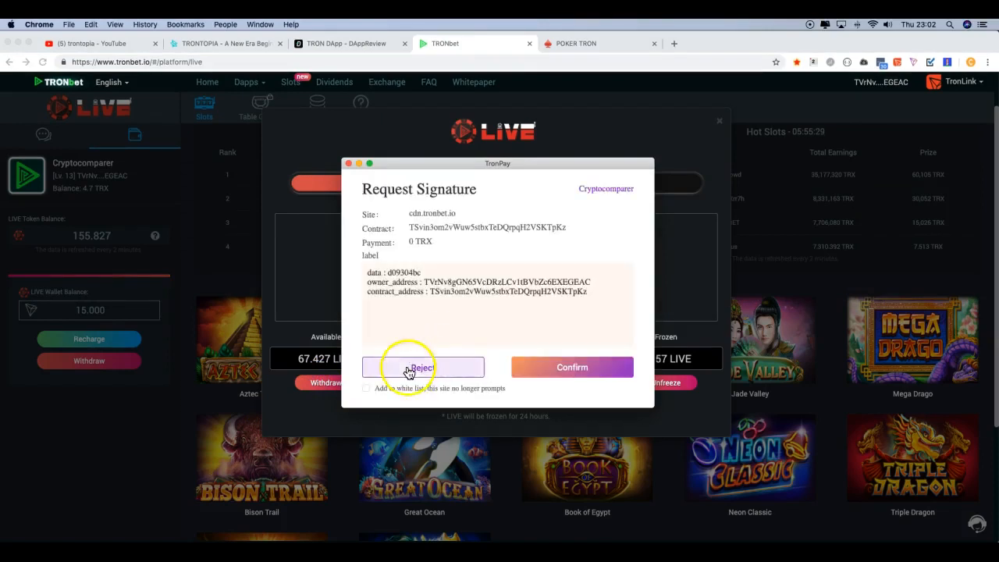
pyautogui.click(422, 367)
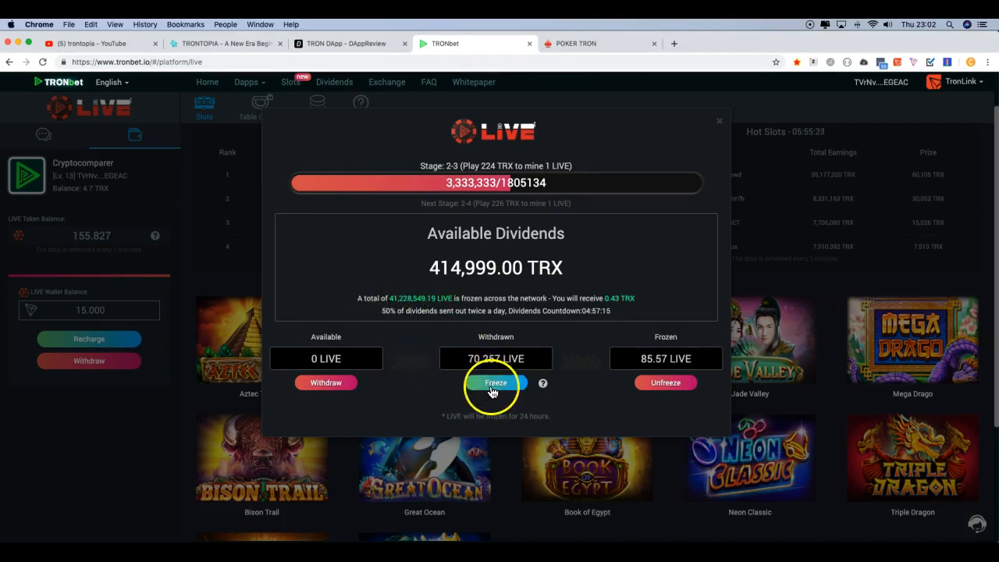
pyautogui.click(497, 382)
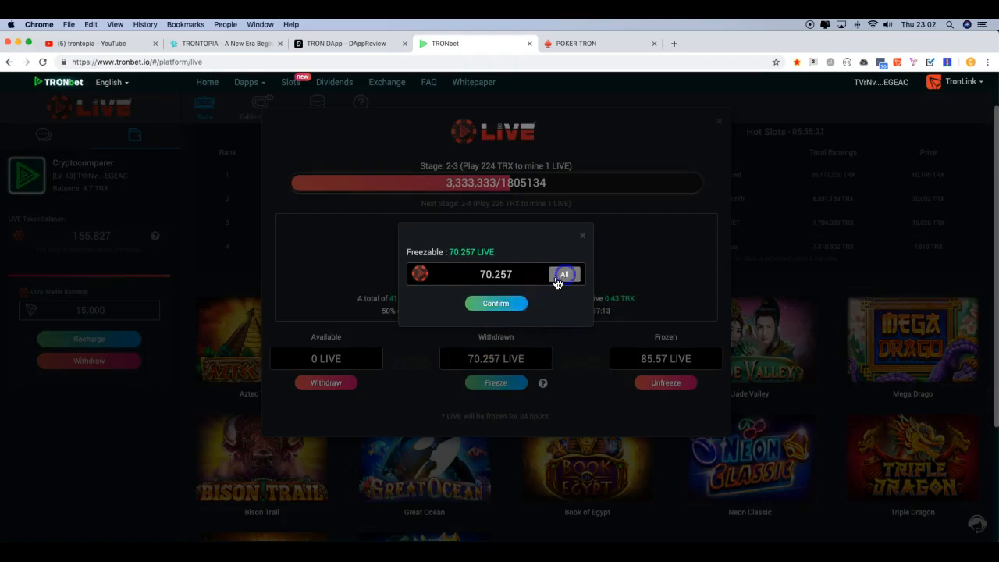
pyautogui.click(496, 303)
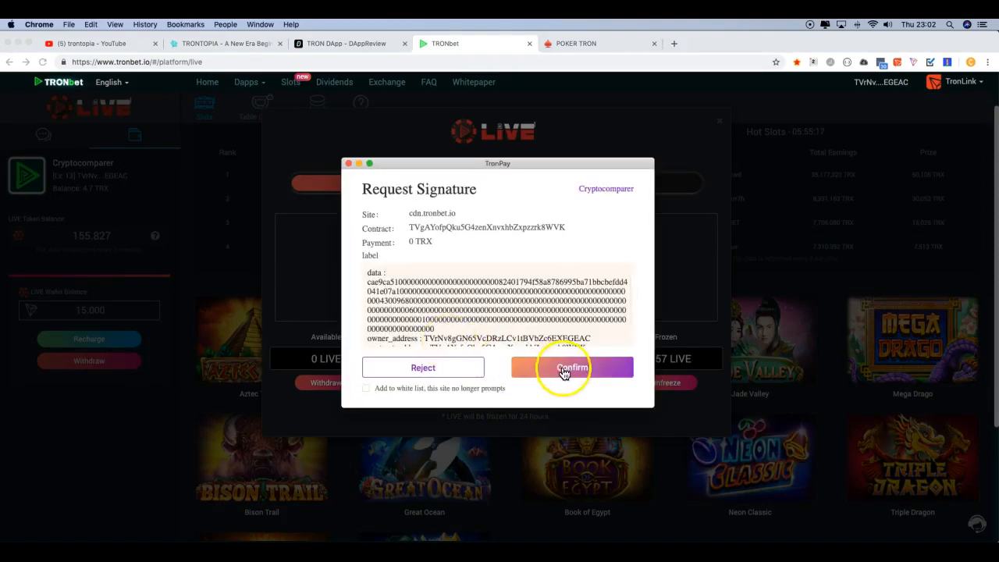
pyautogui.click(572, 368)
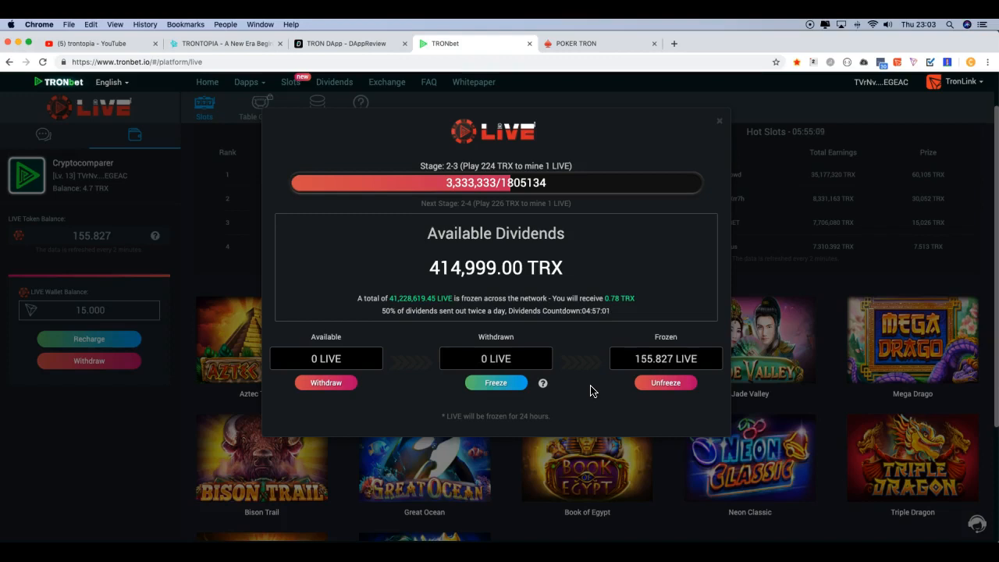
# Step: Close and reopen the dividends panel to confirm the frozen balance, then return to the lobby
pyautogui.click(718, 121)
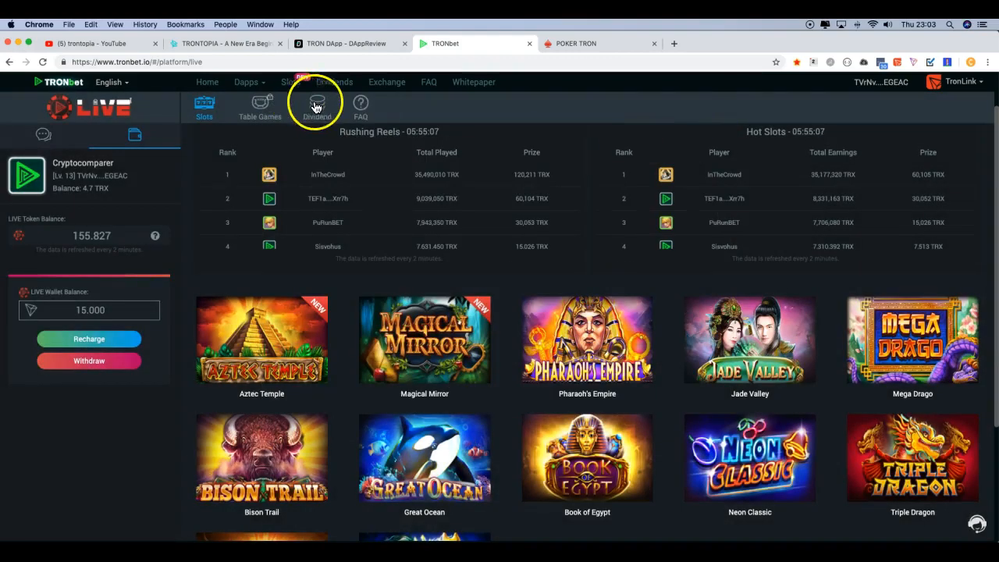
pyautogui.click(315, 108)
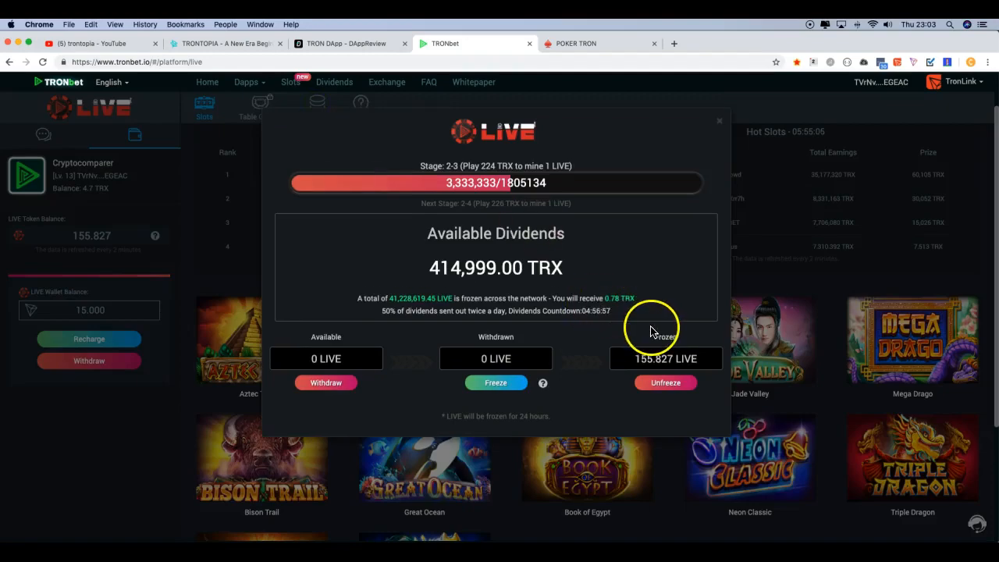
pyautogui.moveTo(613, 300)
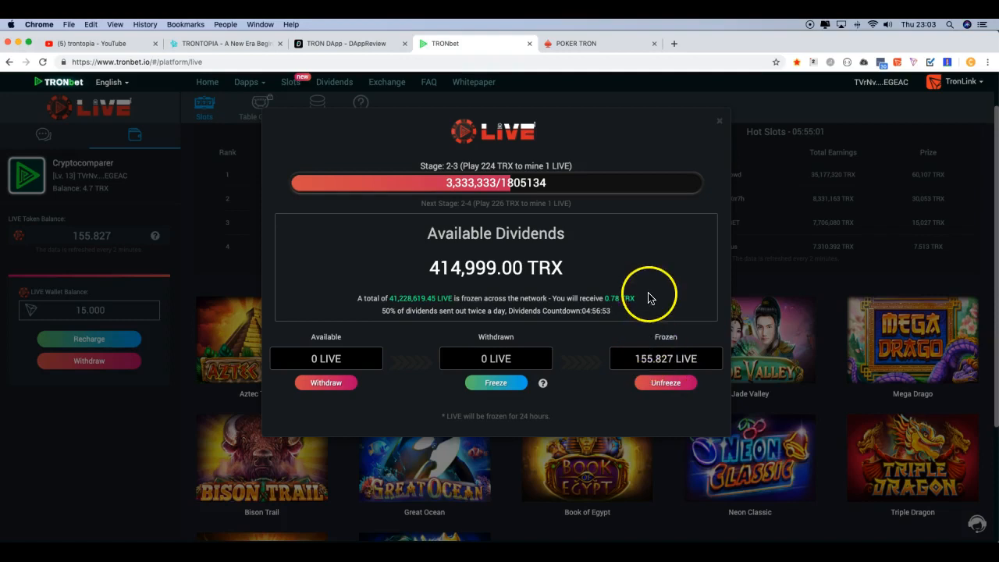
pyautogui.moveTo(544, 188)
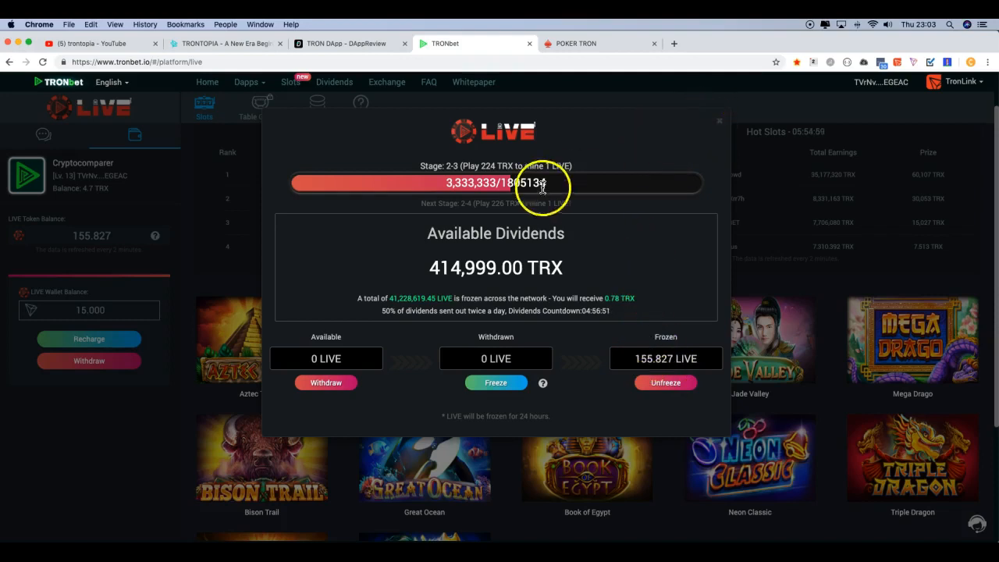
pyautogui.click(718, 120)
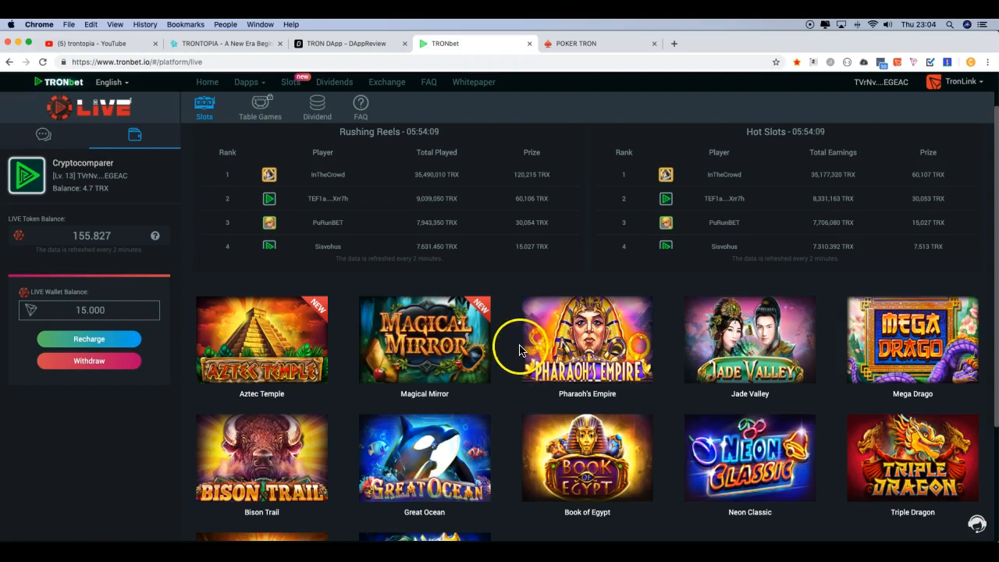
pyautogui.moveTo(531, 320)
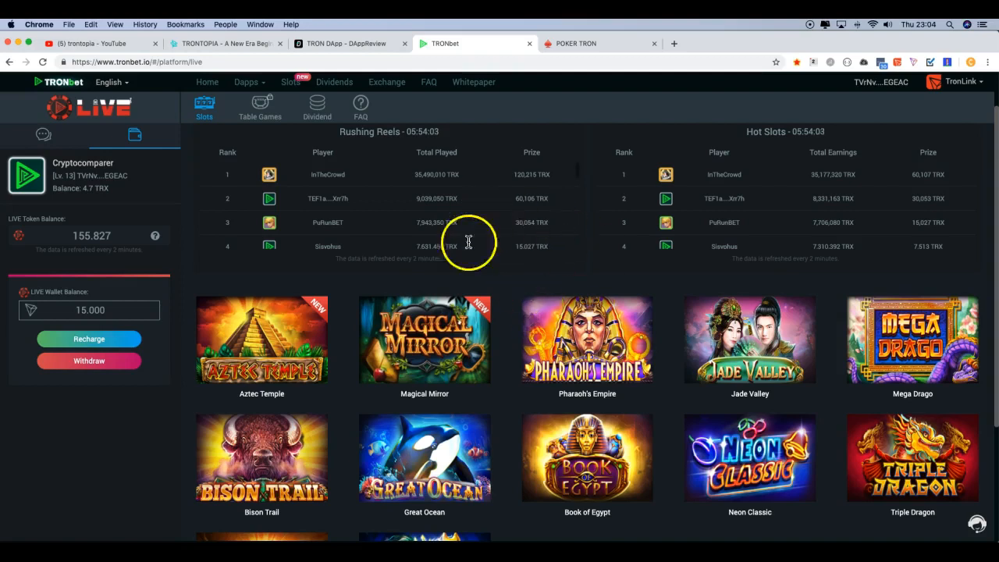
pyautogui.moveTo(524, 71)
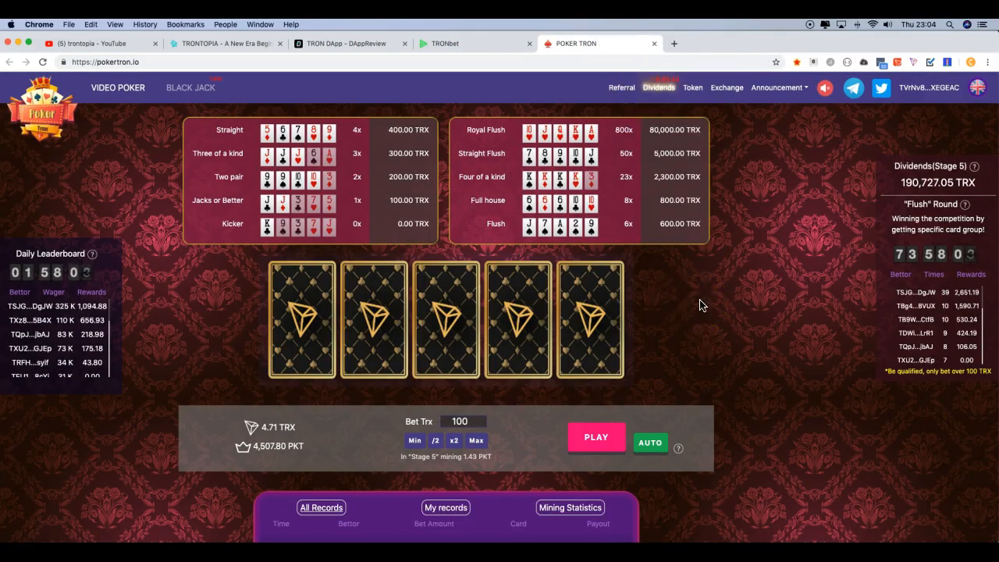
pyautogui.moveTo(237, 453)
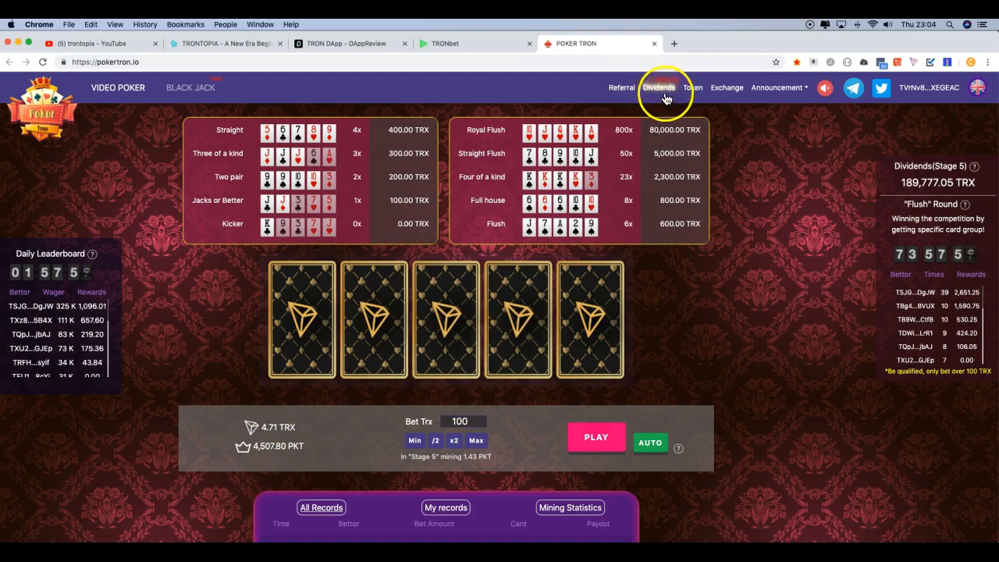
# Step: Review the Poker Tron dividends overview: 189,727.05 TRX stage 5 dividends and 4,501.80 PKT frozen
pyautogui.click(659, 88)
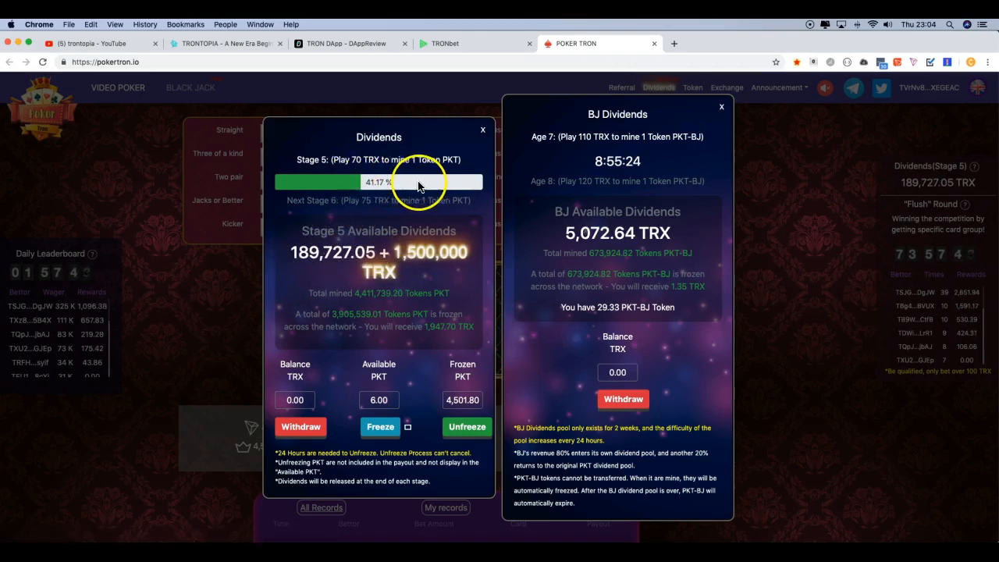
pyautogui.moveTo(469, 184)
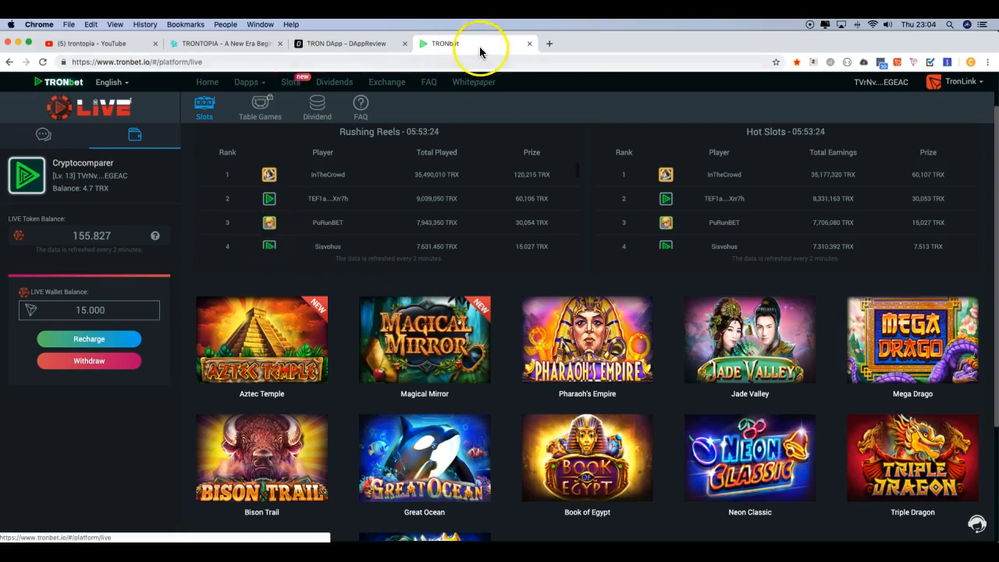
# Step: Load tronjack.io's Jacks or Better page and scroll through the leaderboard, paytable and records
pyautogui.click(351, 43)
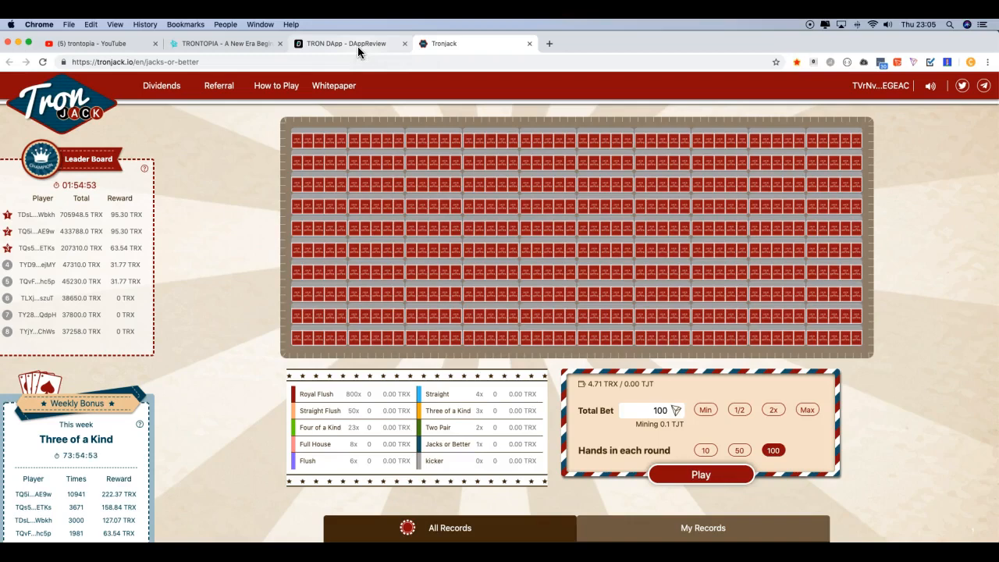
pyautogui.scroll(-3)
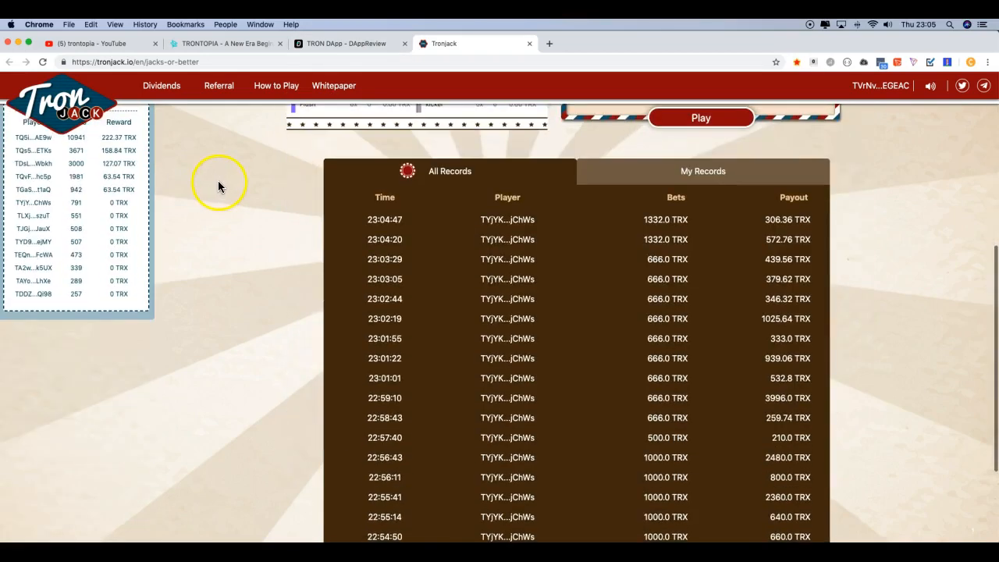
pyautogui.scroll(-3)
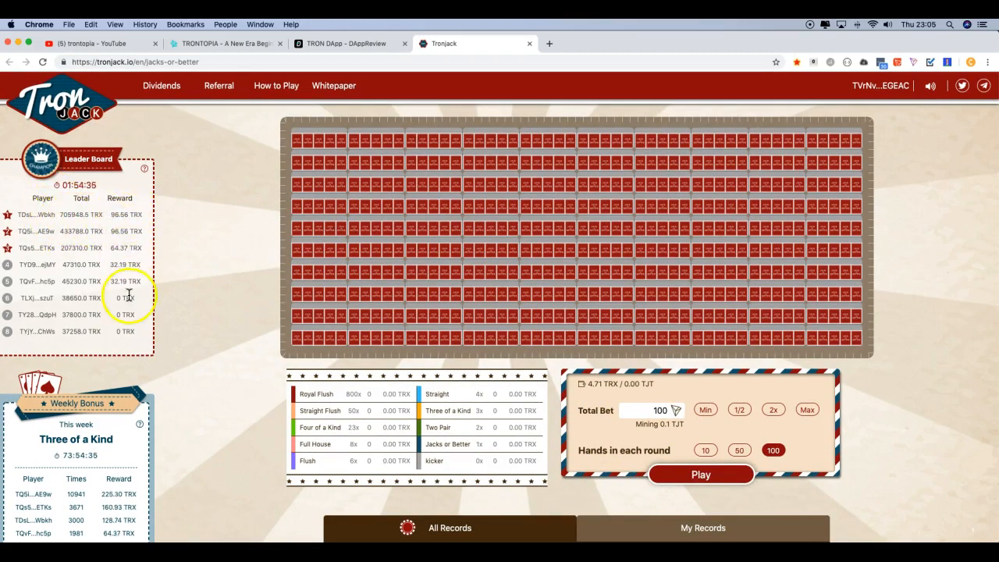
pyautogui.moveTo(127, 259)
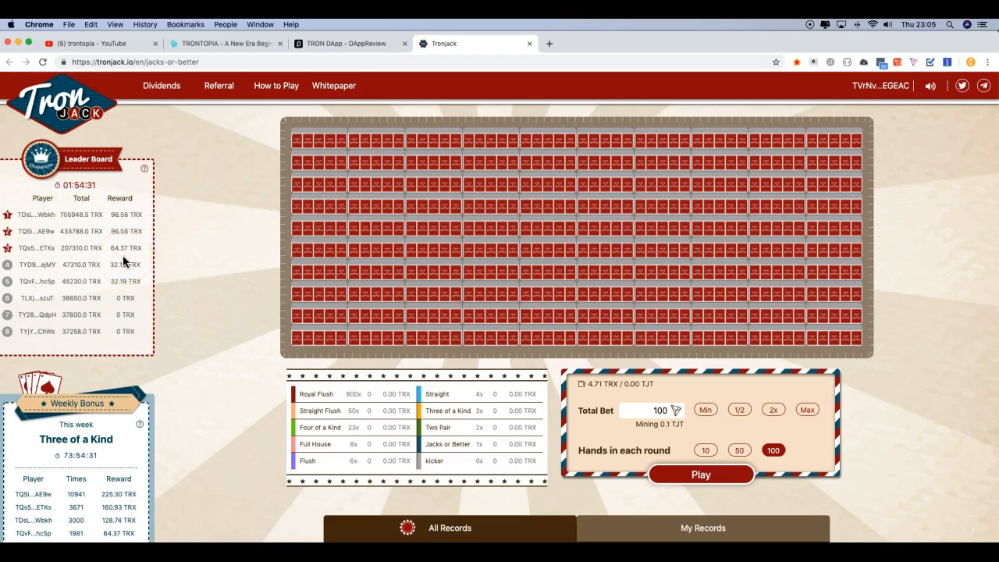
pyautogui.moveTo(522, 461)
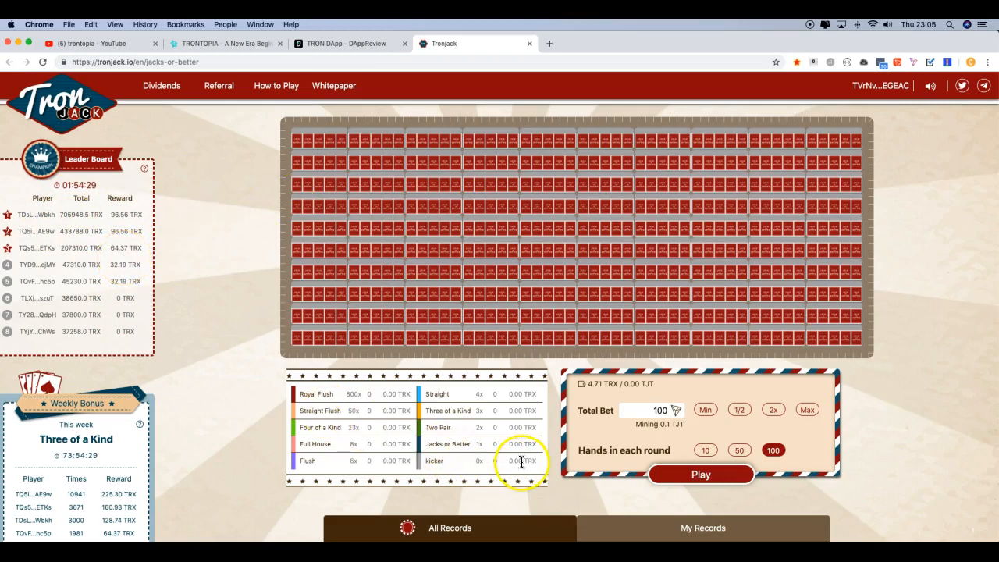
pyautogui.moveTo(468, 278)
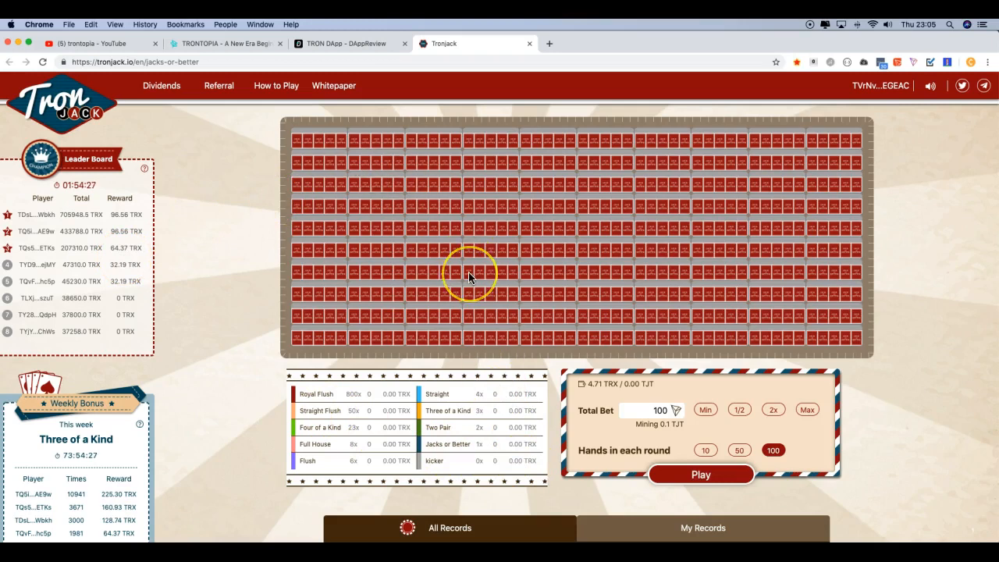
pyautogui.moveTo(481, 253)
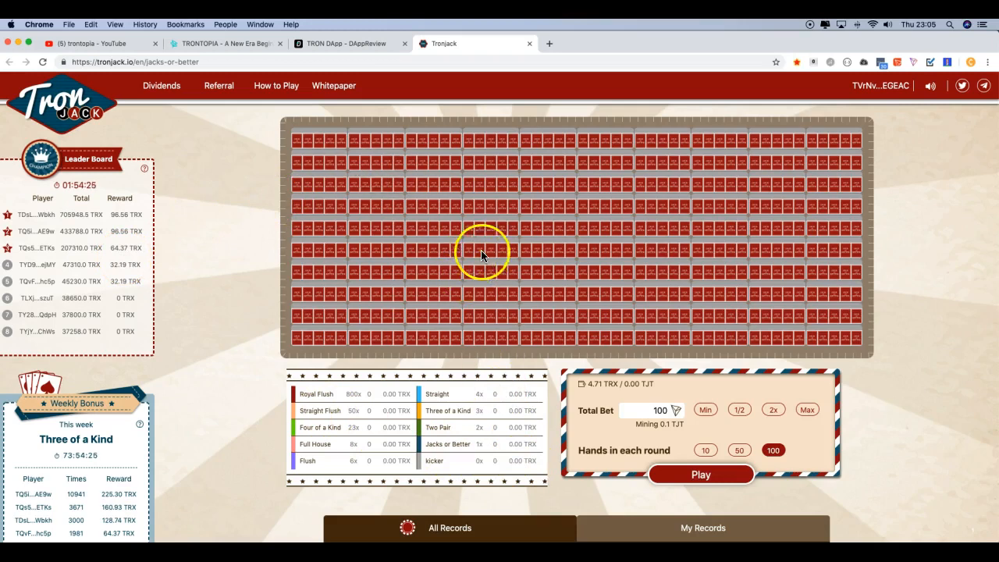